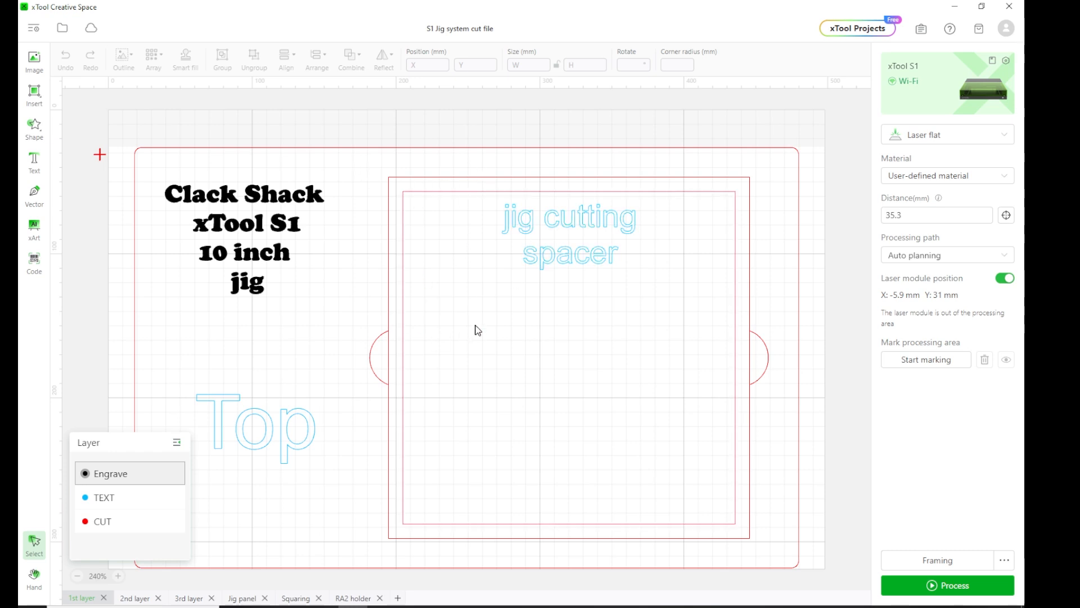
{"action": "mouse_move", "coordinate": [412, 357]}
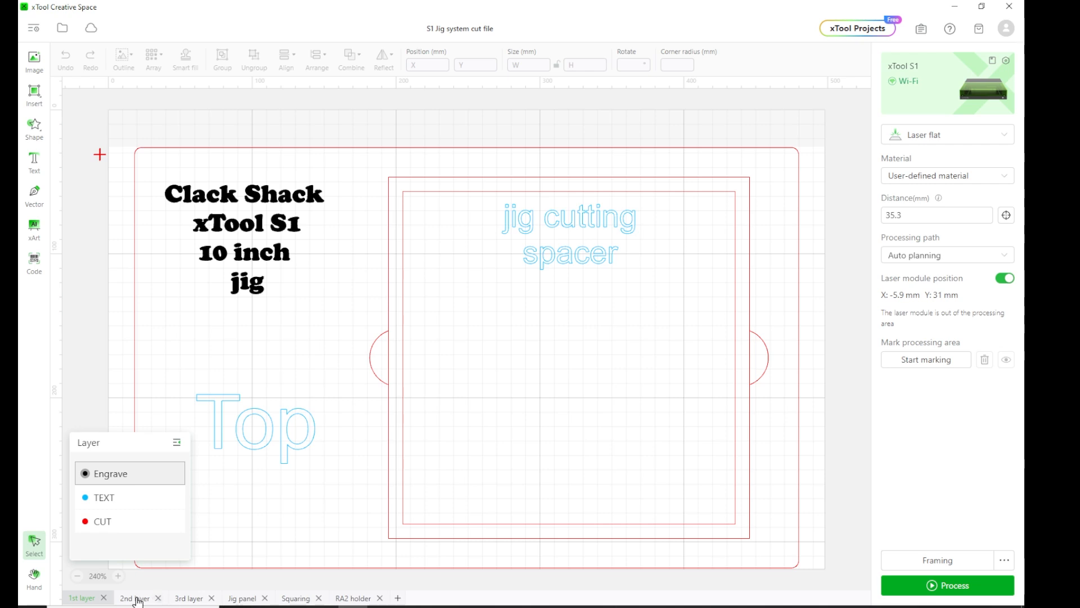
- Browse through the 2nd layer, 3rd layer and remaining design pages, ending back on the 1st layer
{"action": "left_click", "coordinate": [134, 597]}
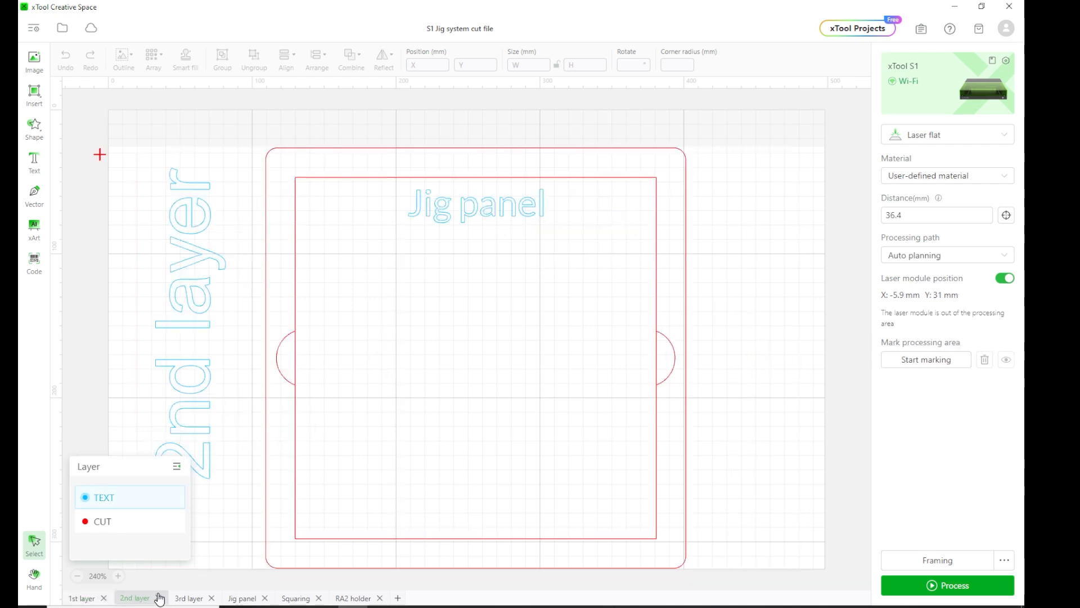
{"action": "left_click", "coordinate": [188, 597]}
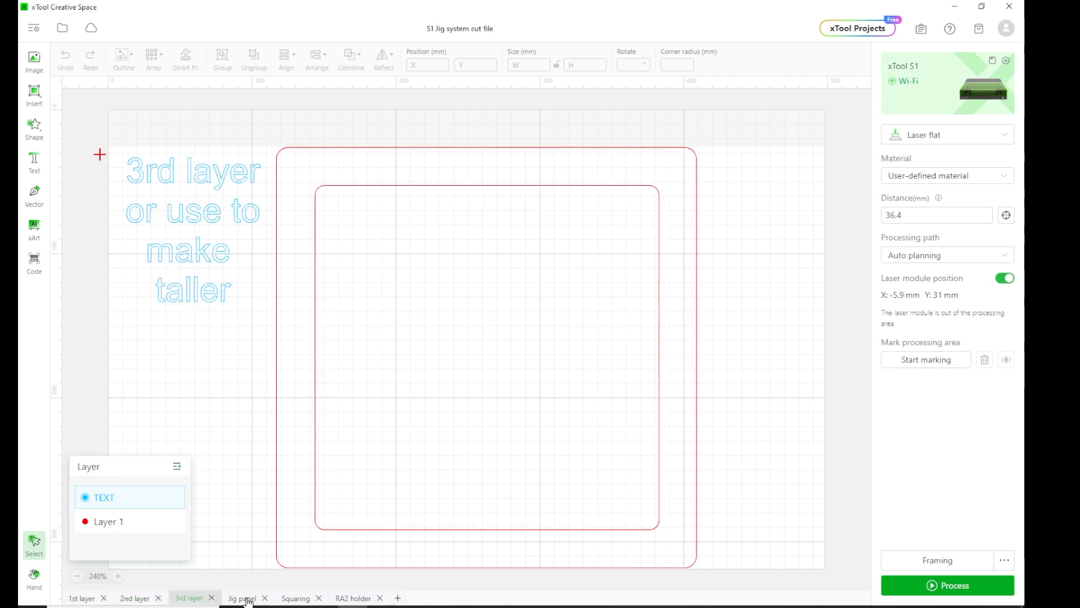
{"action": "left_click", "coordinate": [296, 597]}
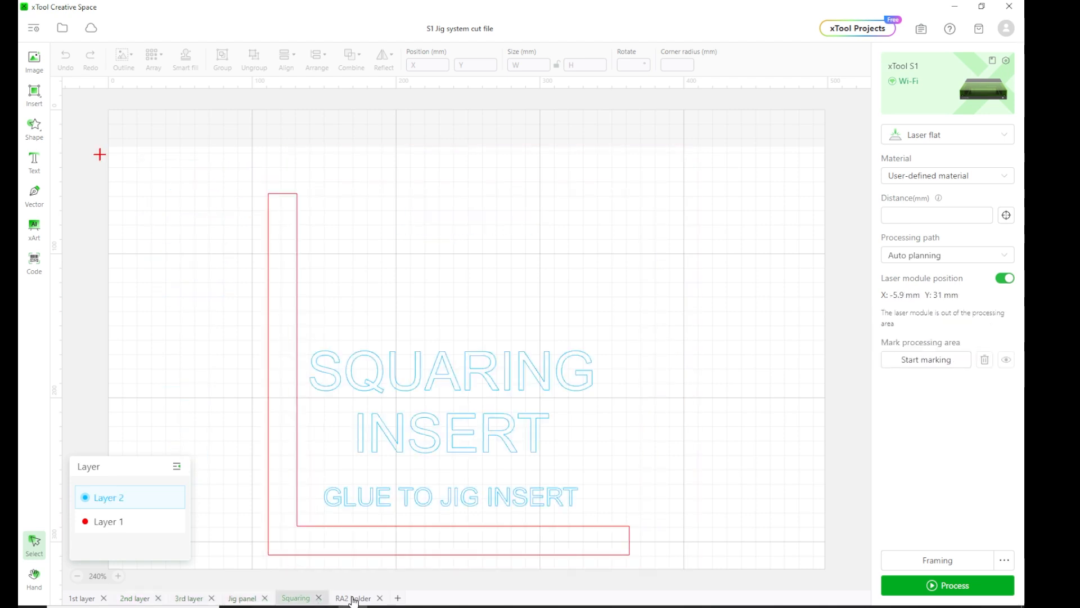
{"action": "left_click", "coordinate": [81, 598]}
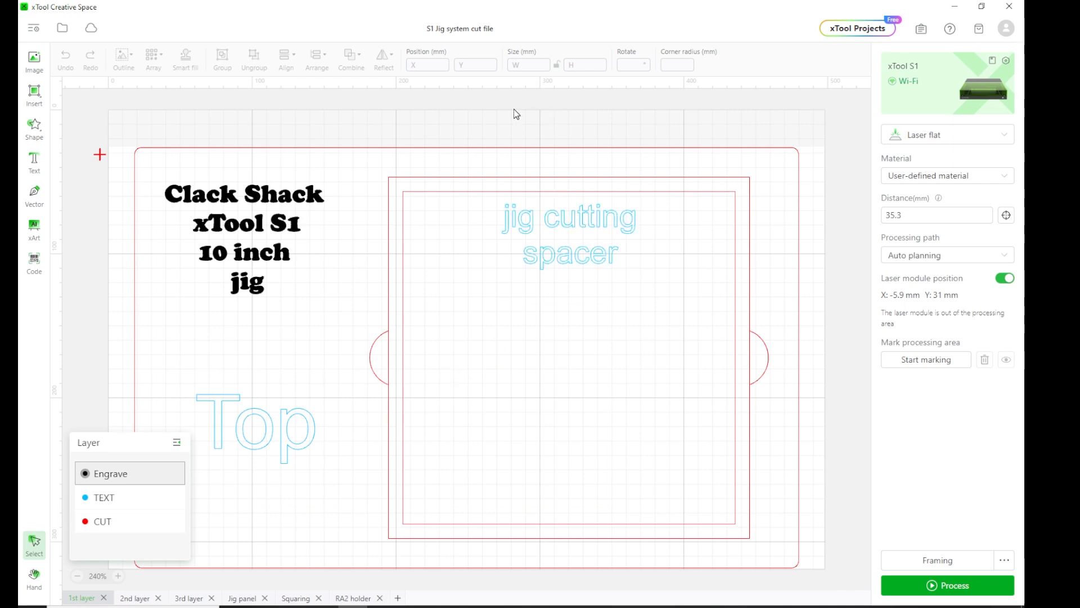
{"action": "mouse_move", "coordinate": [126, 147]}
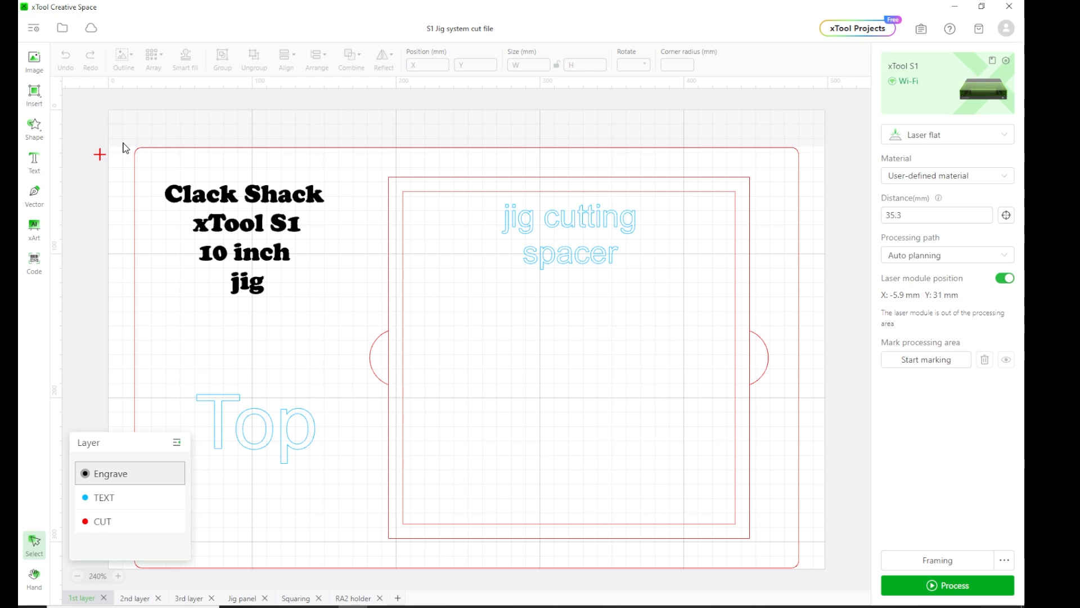
{"action": "mouse_move", "coordinate": [319, 115]}
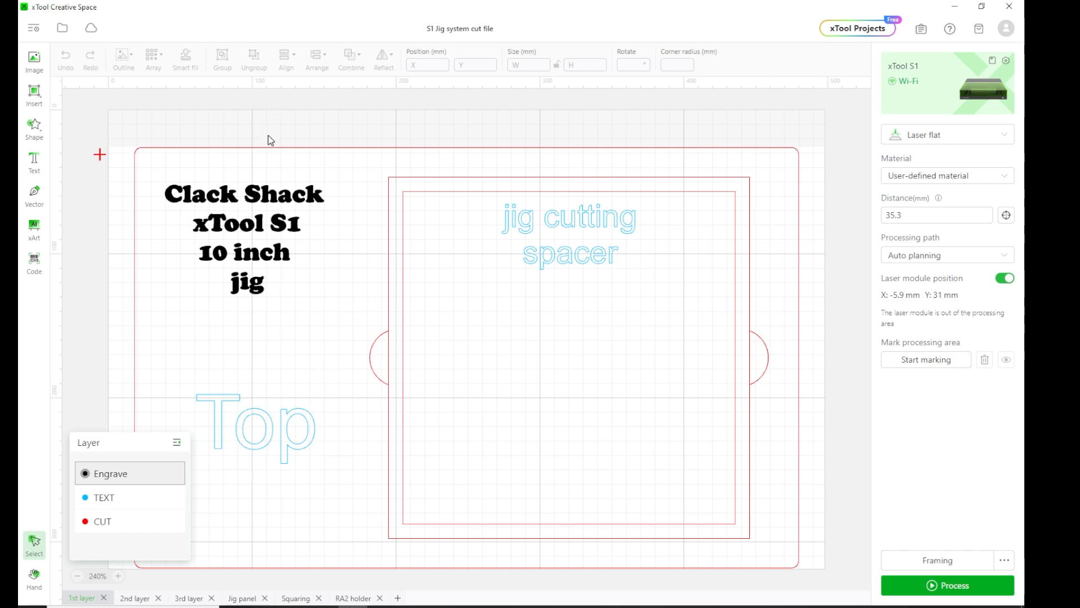
- Select the 1st layer's outer cut border to show its 4.5 luan cut settings
{"action": "left_click", "coordinate": [103, 521]}
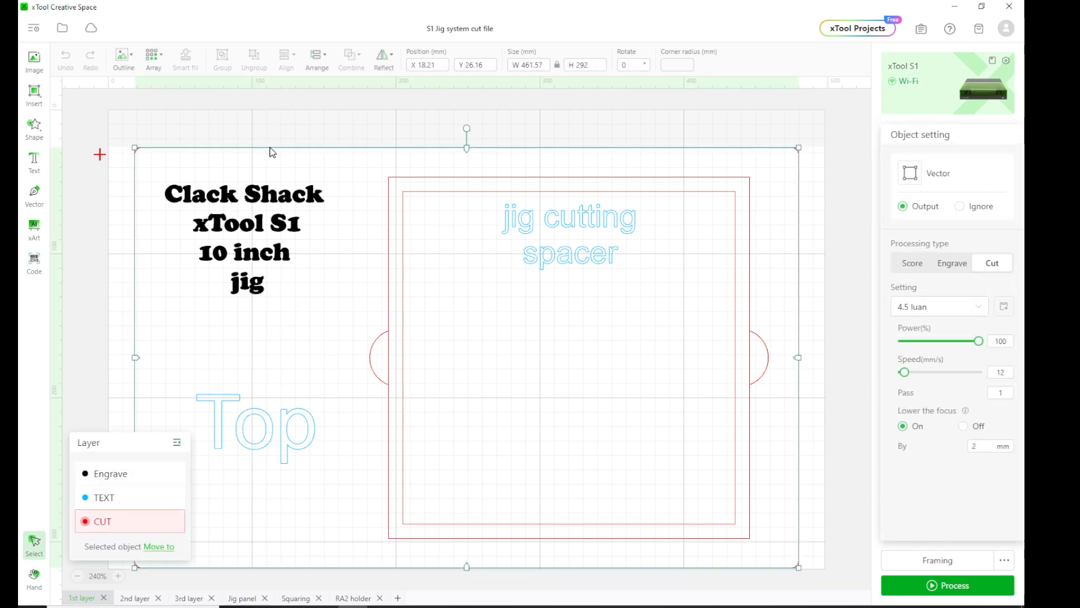
{"action": "left_click", "coordinate": [530, 65]}
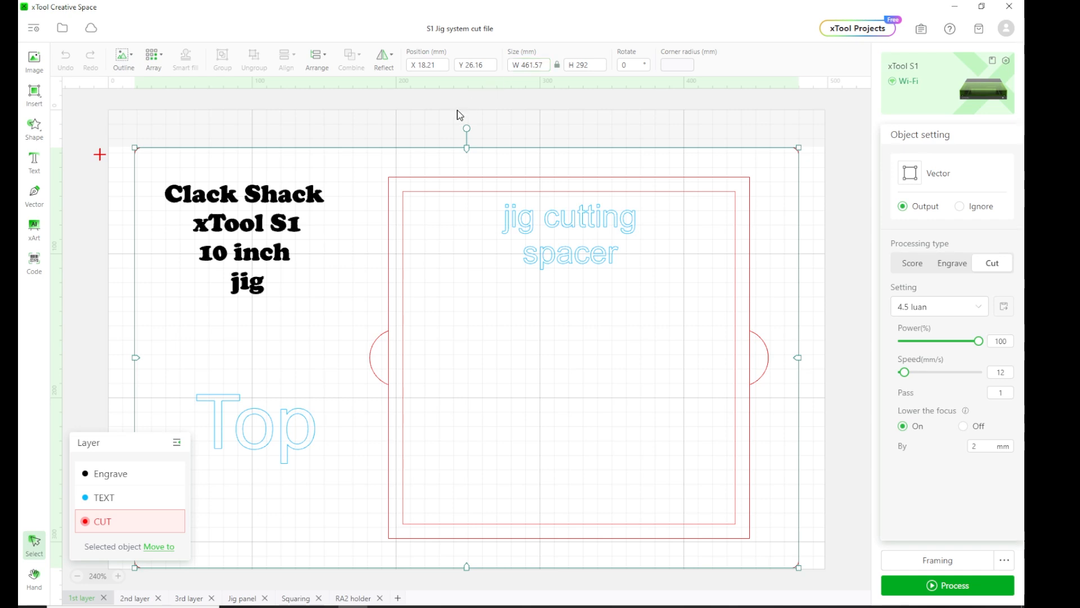
{"action": "mouse_move", "coordinate": [357, 226]}
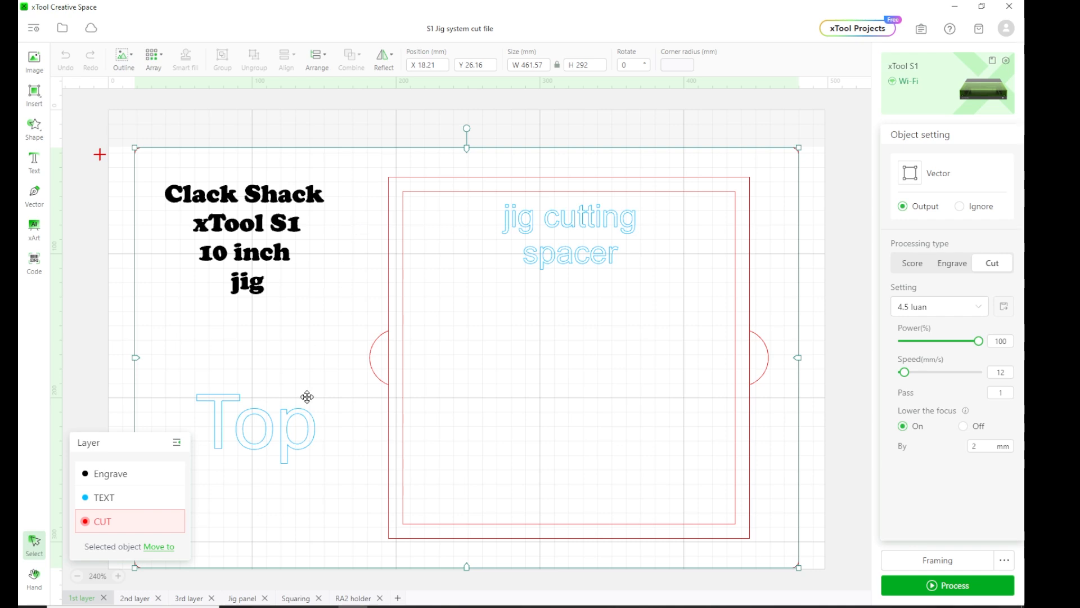
{"action": "mouse_move", "coordinate": [223, 591]}
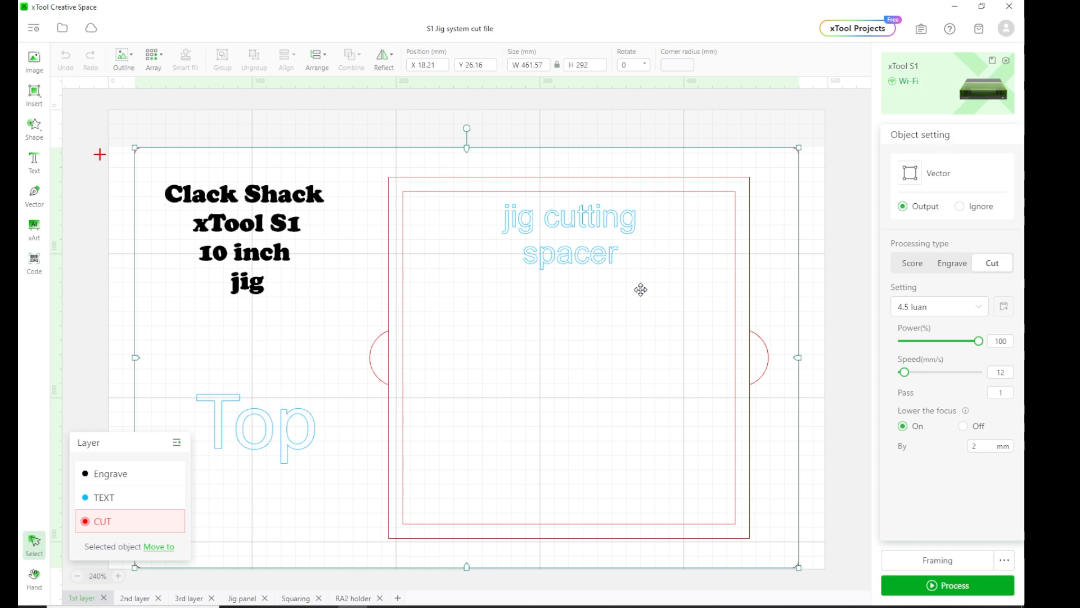
{"action": "mouse_move", "coordinate": [651, 371]}
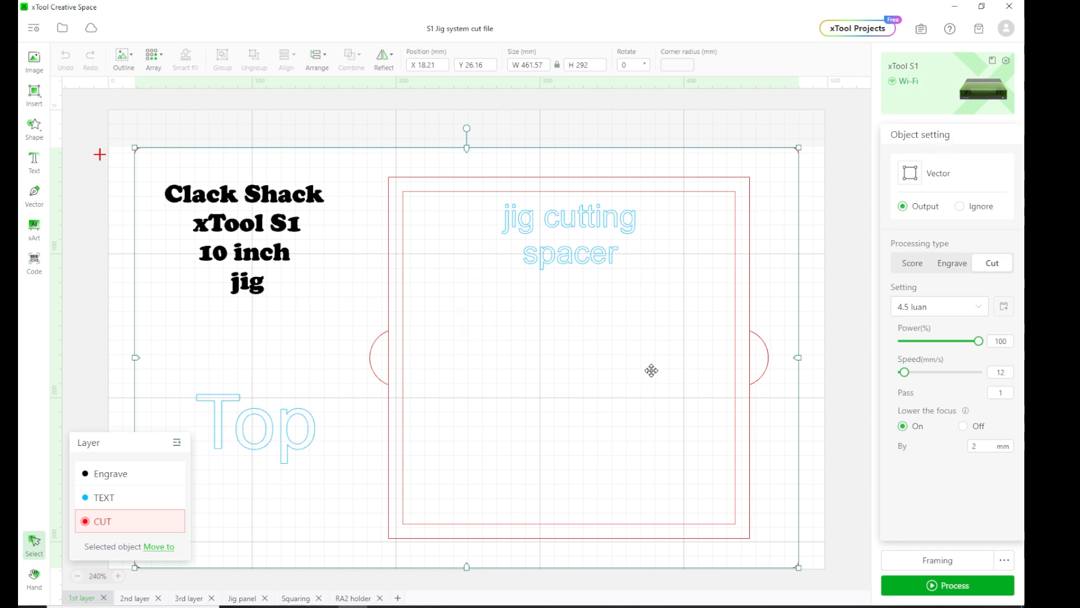
{"action": "mouse_move", "coordinate": [601, 326]}
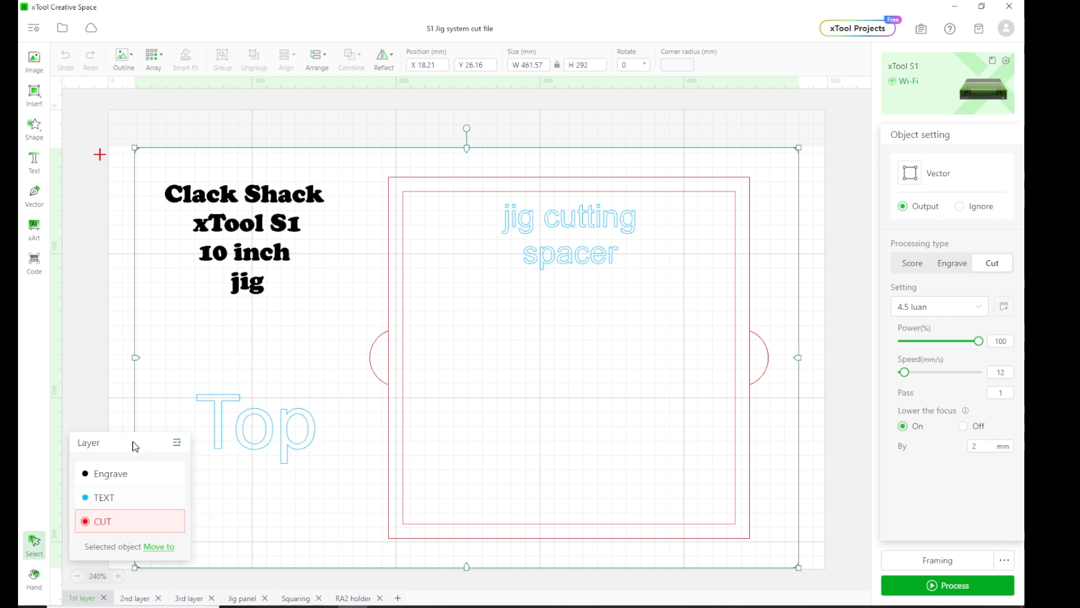
{"action": "mouse_move", "coordinate": [155, 593]}
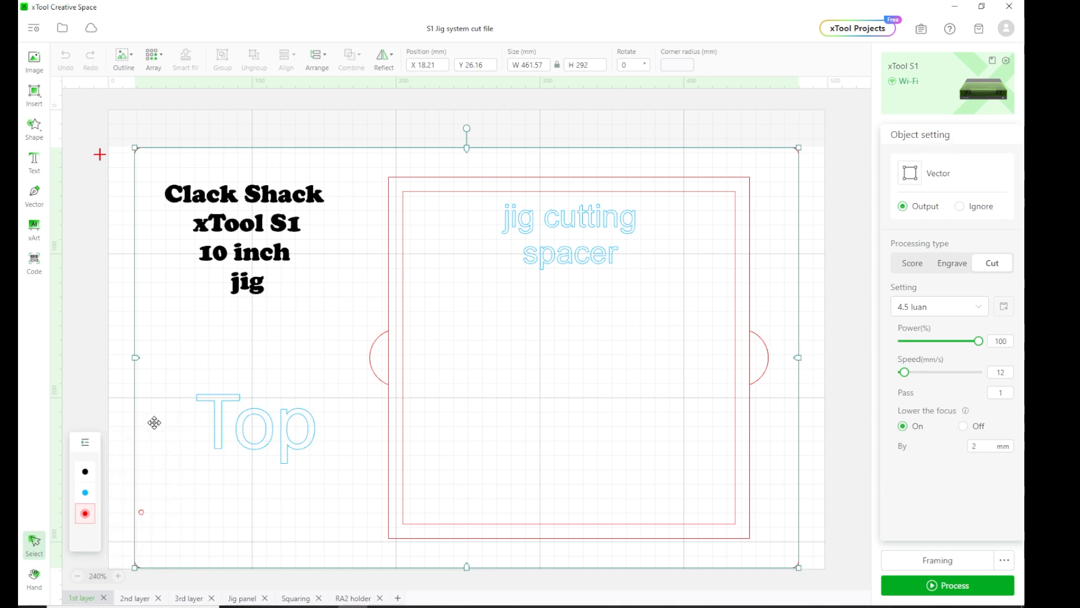
{"action": "mouse_move", "coordinate": [146, 514]}
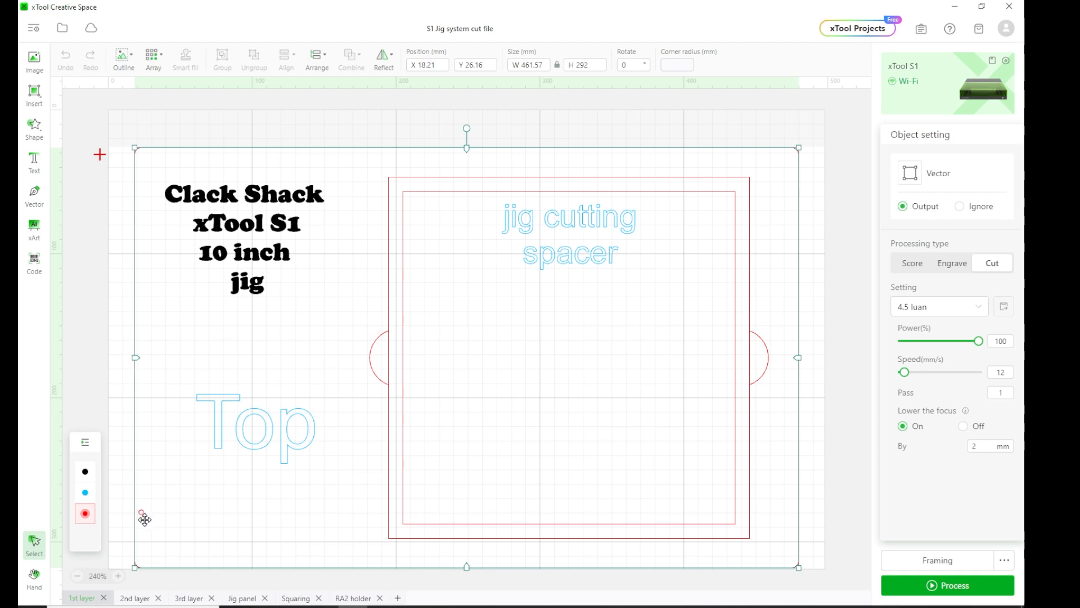
{"action": "mouse_move", "coordinate": [191, 497]}
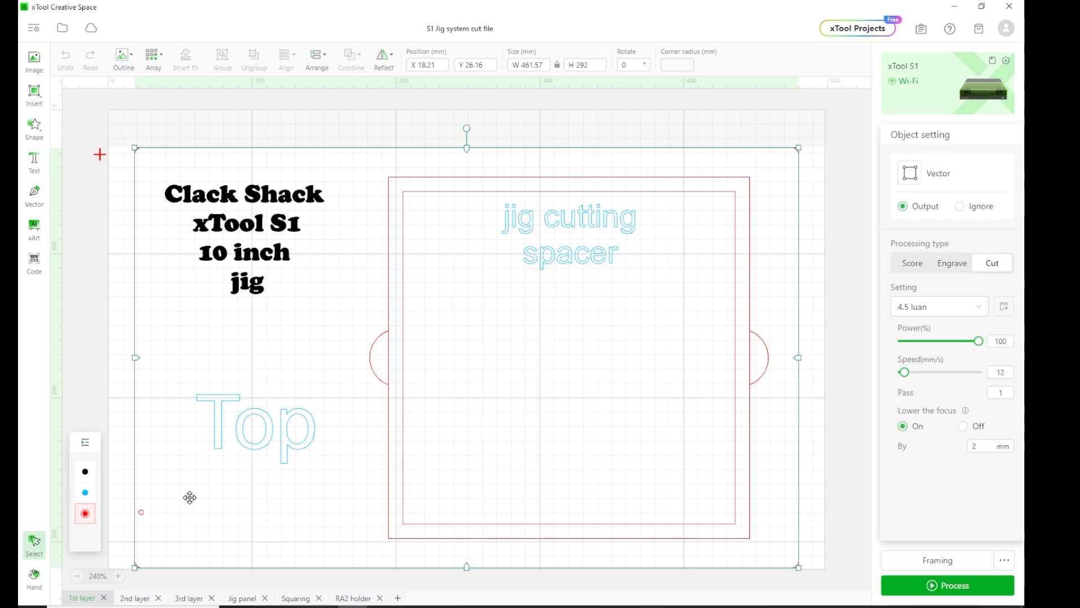
{"action": "mouse_move", "coordinate": [178, 564]}
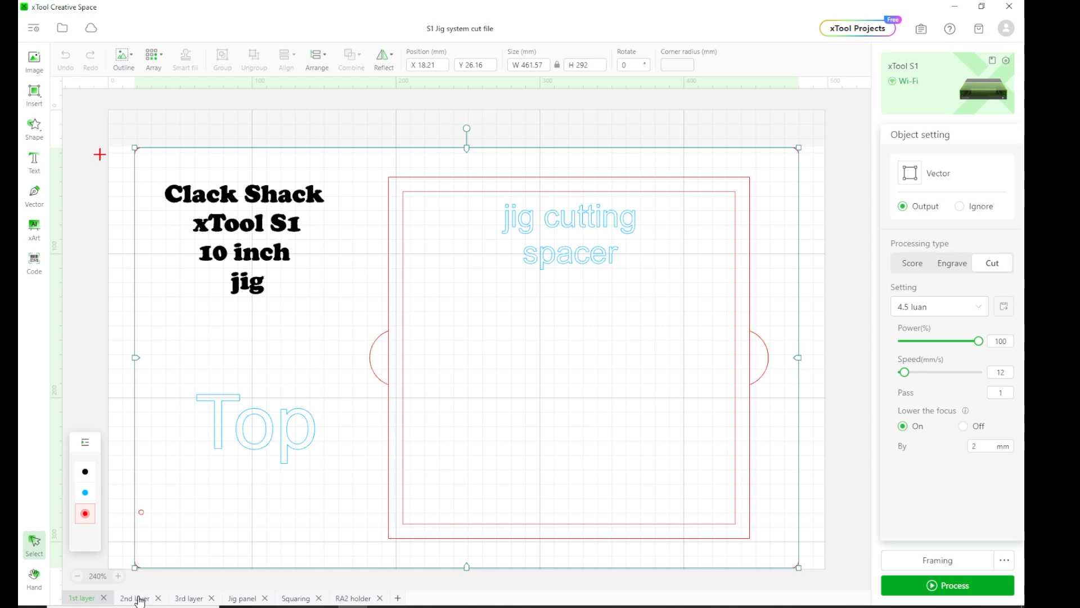
- Switch to the 2nd layer design with the rounded outer panel, inner cutout and Jig panel label
{"action": "left_click", "coordinate": [135, 598]}
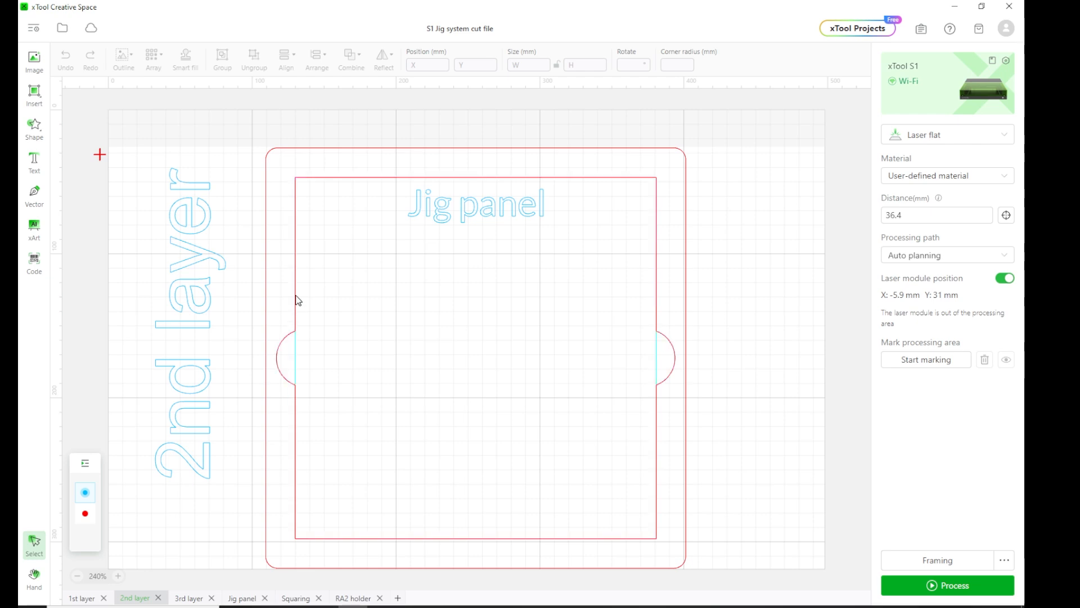
{"action": "mouse_move", "coordinate": [298, 356]}
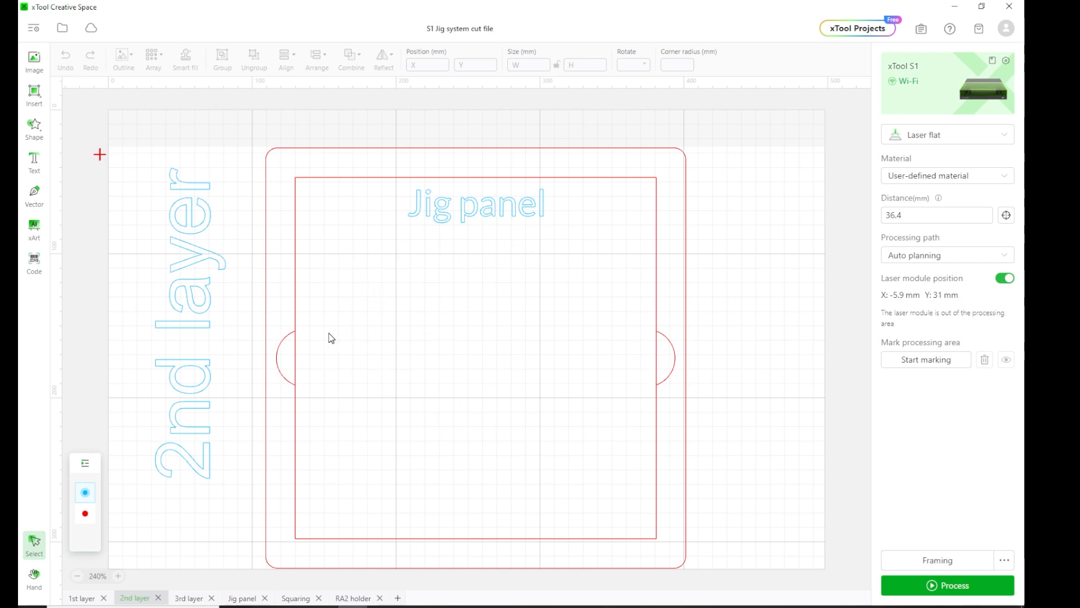
{"action": "mouse_move", "coordinate": [526, 311]}
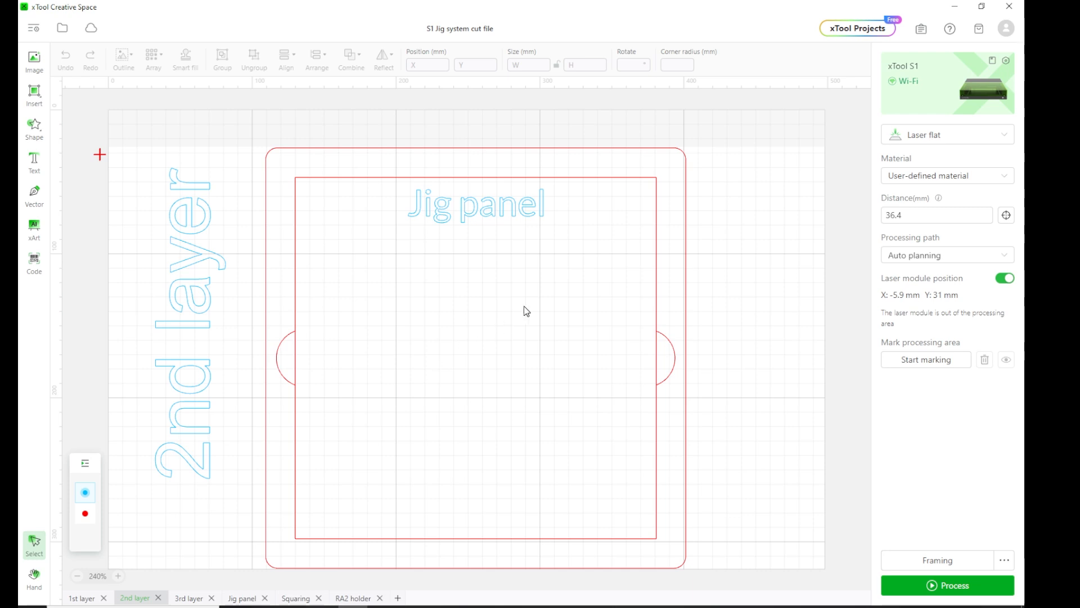
{"action": "mouse_move", "coordinate": [310, 347]}
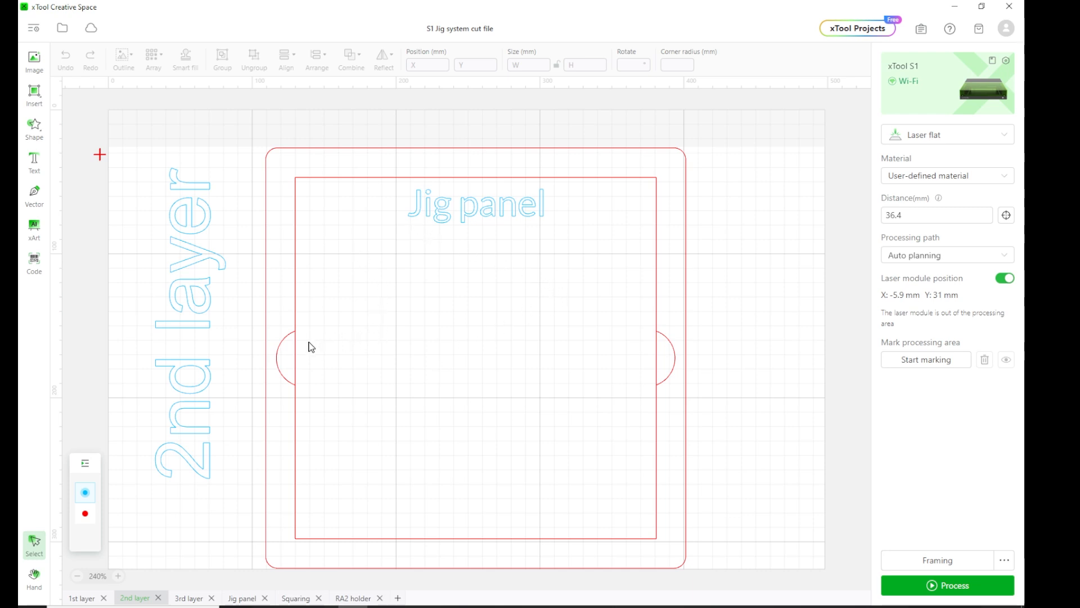
{"action": "mouse_move", "coordinate": [303, 359]}
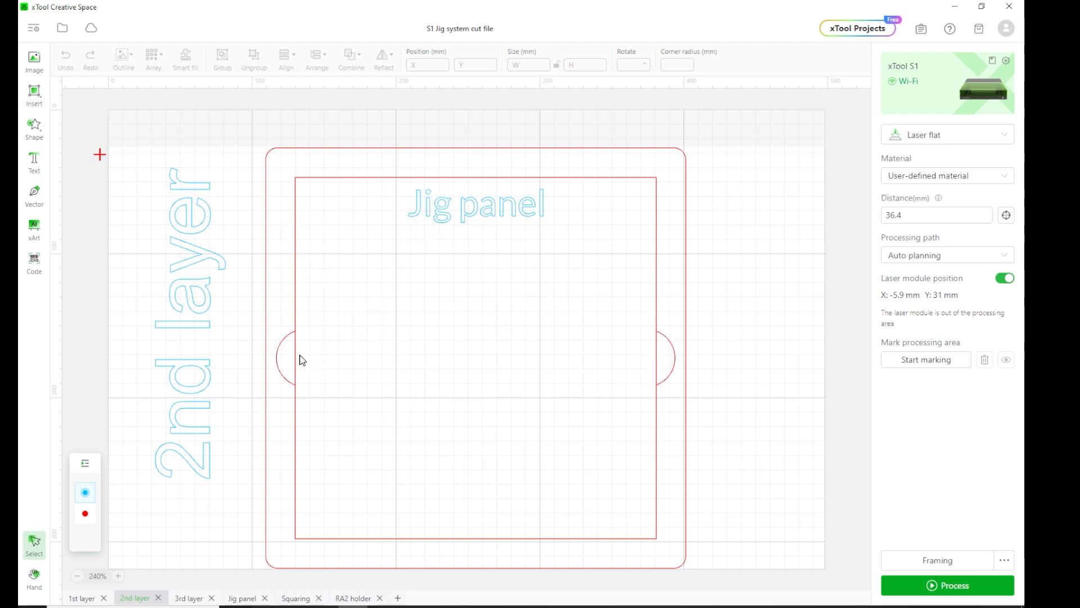
{"action": "mouse_move", "coordinate": [396, 373]}
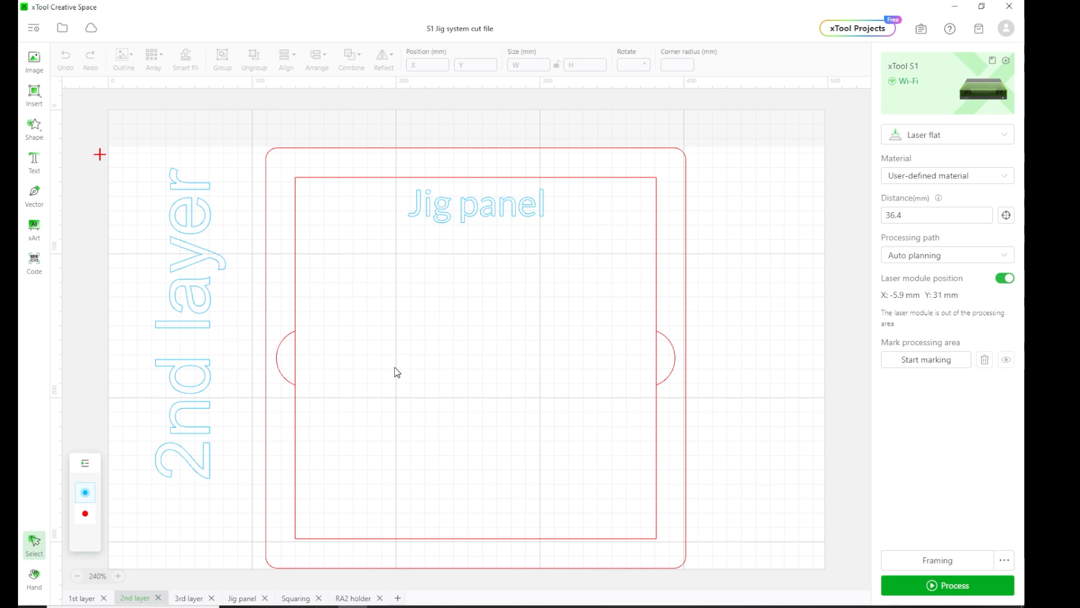
{"action": "mouse_move", "coordinate": [305, 347]}
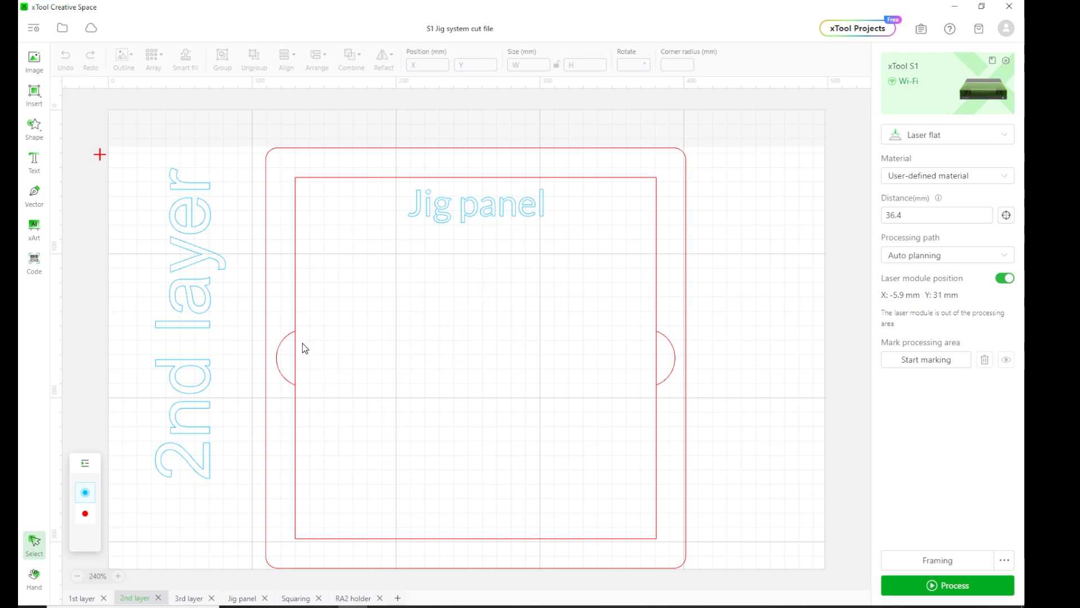
{"action": "mouse_move", "coordinate": [396, 246]}
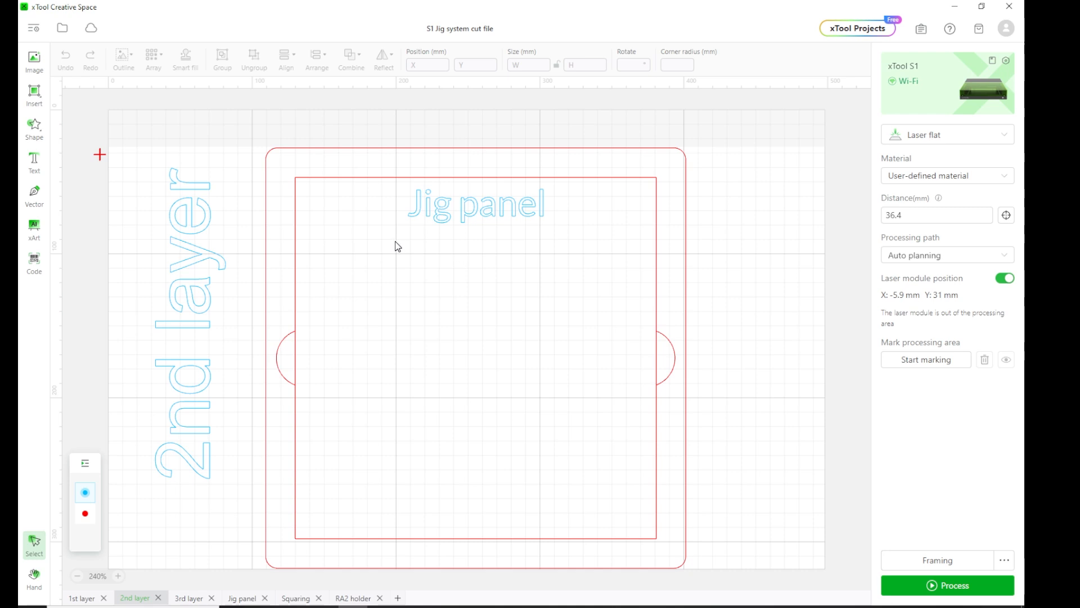
{"action": "mouse_move", "coordinate": [462, 275]}
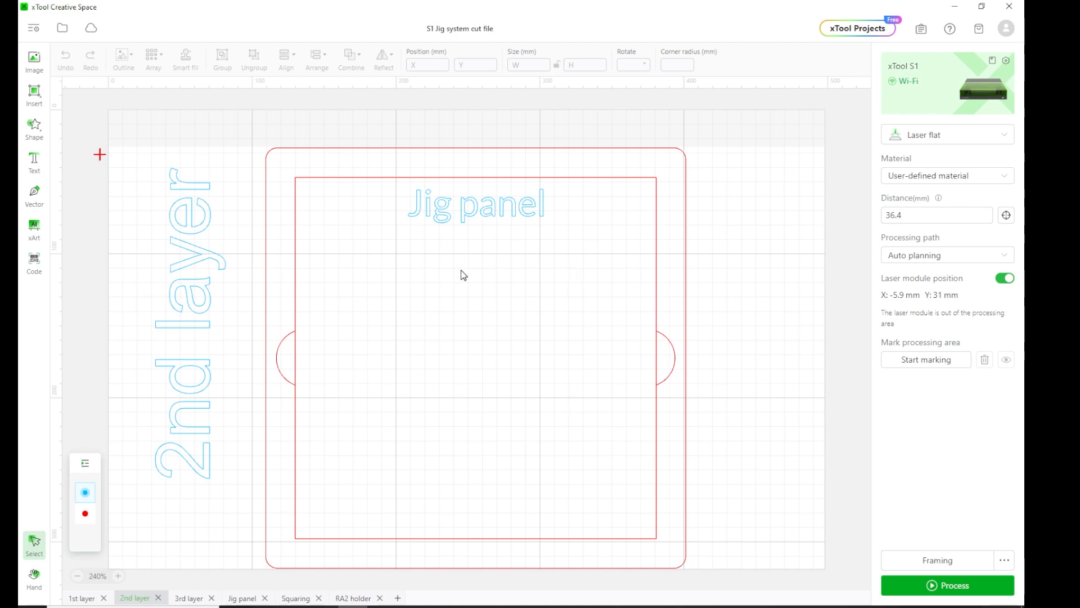
{"action": "mouse_move", "coordinate": [562, 286]}
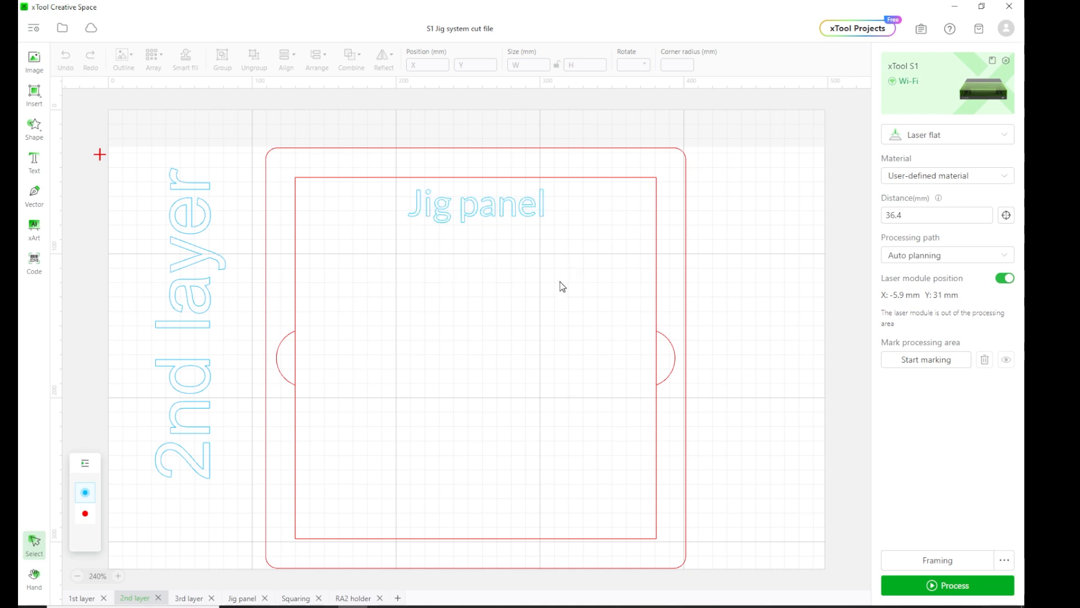
{"action": "mouse_move", "coordinate": [402, 440]}
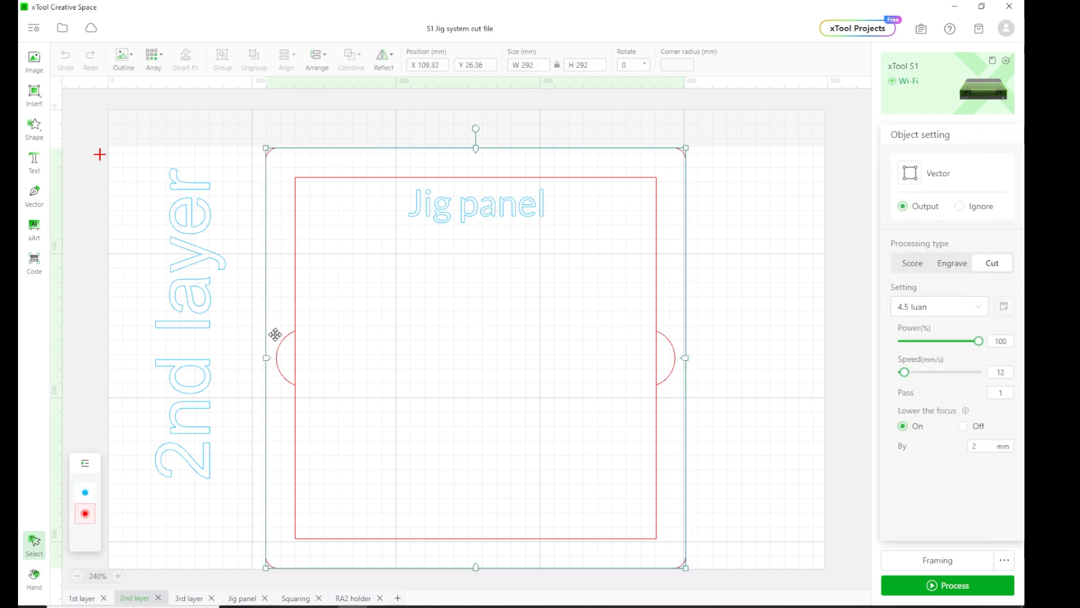
{"action": "mouse_move", "coordinate": [279, 342]}
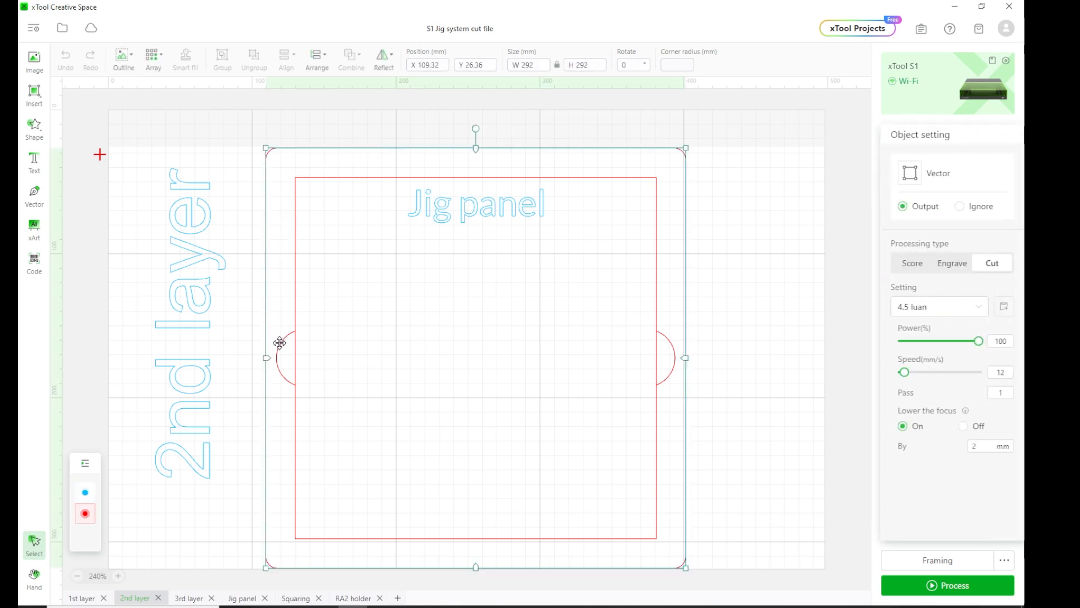
{"action": "mouse_move", "coordinate": [365, 187]}
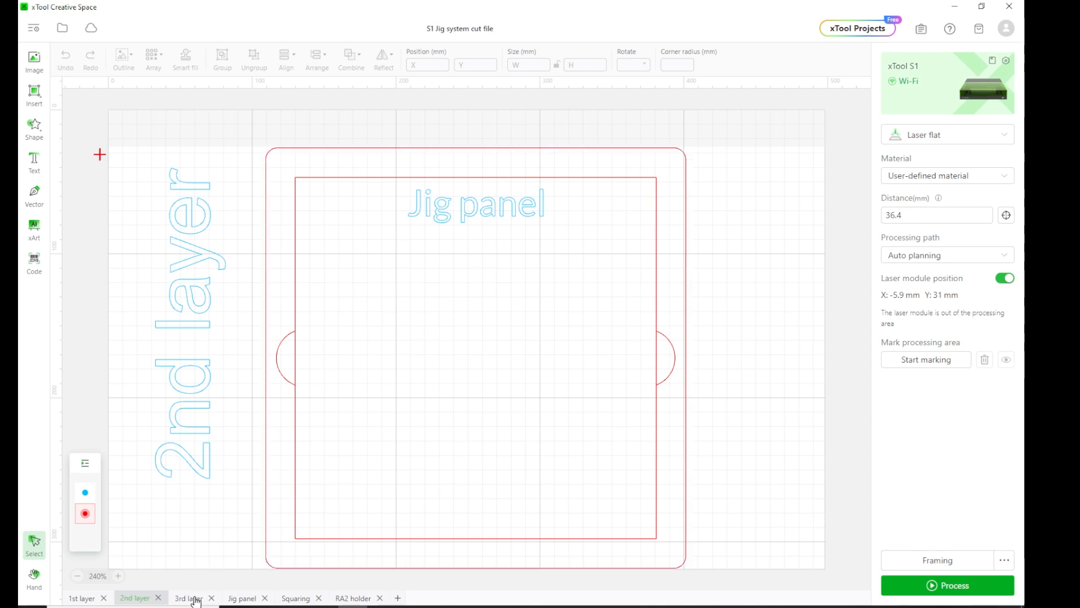
- Switch to the 3rd layer design of two nested rounded squares, glancing back at the 2nd layer
{"action": "left_click", "coordinate": [188, 598]}
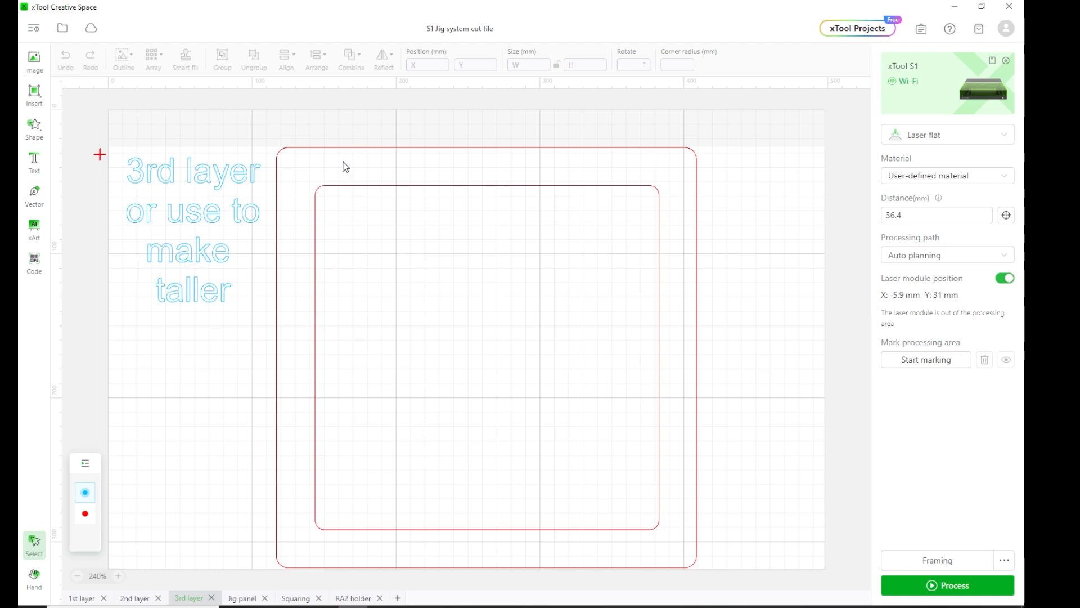
{"action": "mouse_move", "coordinate": [364, 180]}
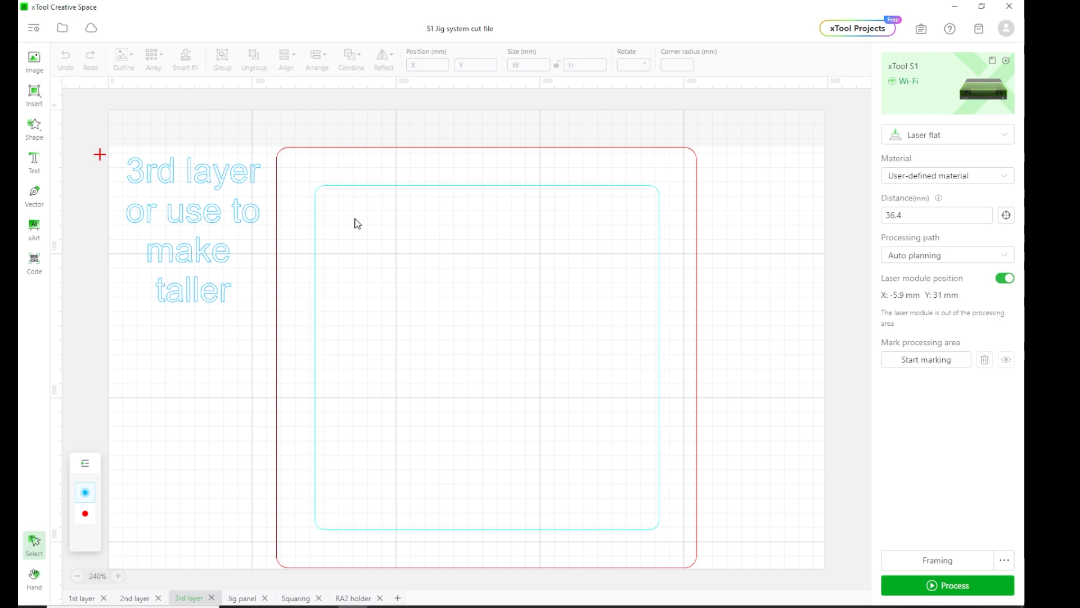
{"action": "left_click", "coordinate": [135, 598]}
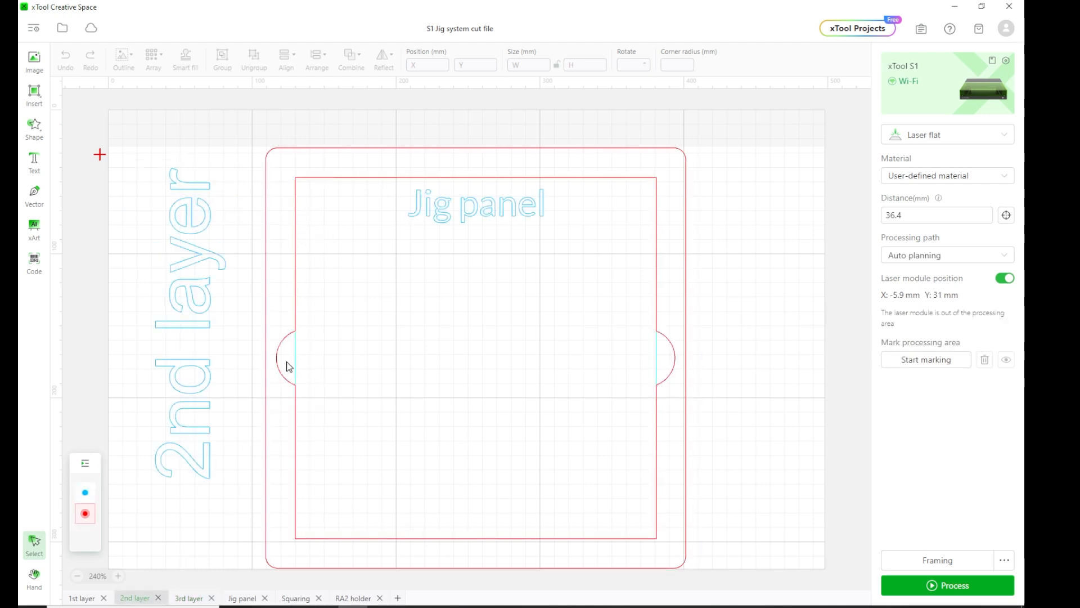
{"action": "left_click", "coordinate": [189, 597]}
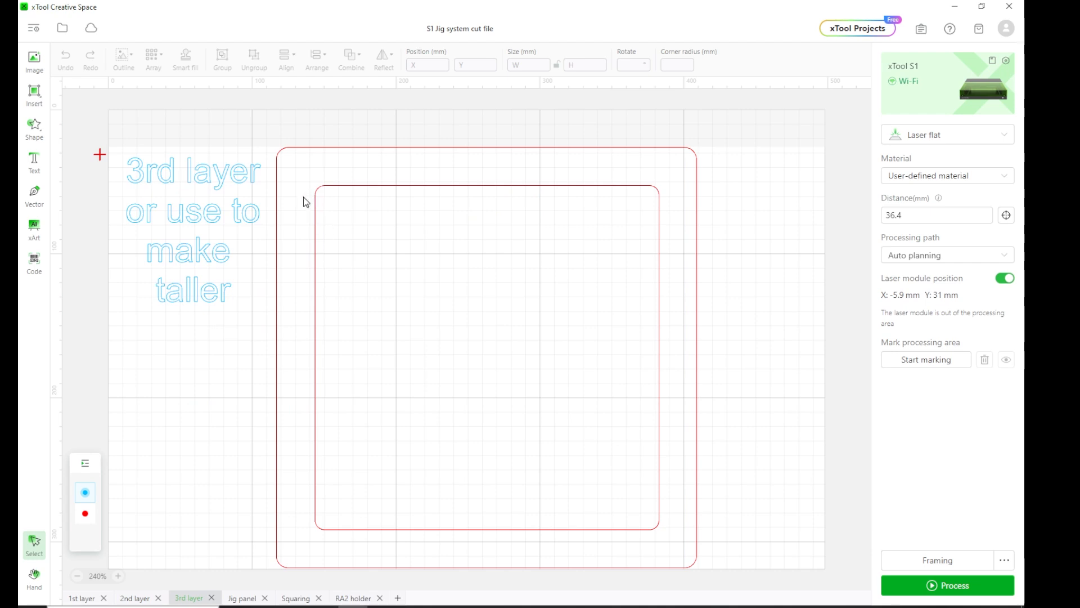
{"action": "mouse_move", "coordinate": [621, 543]}
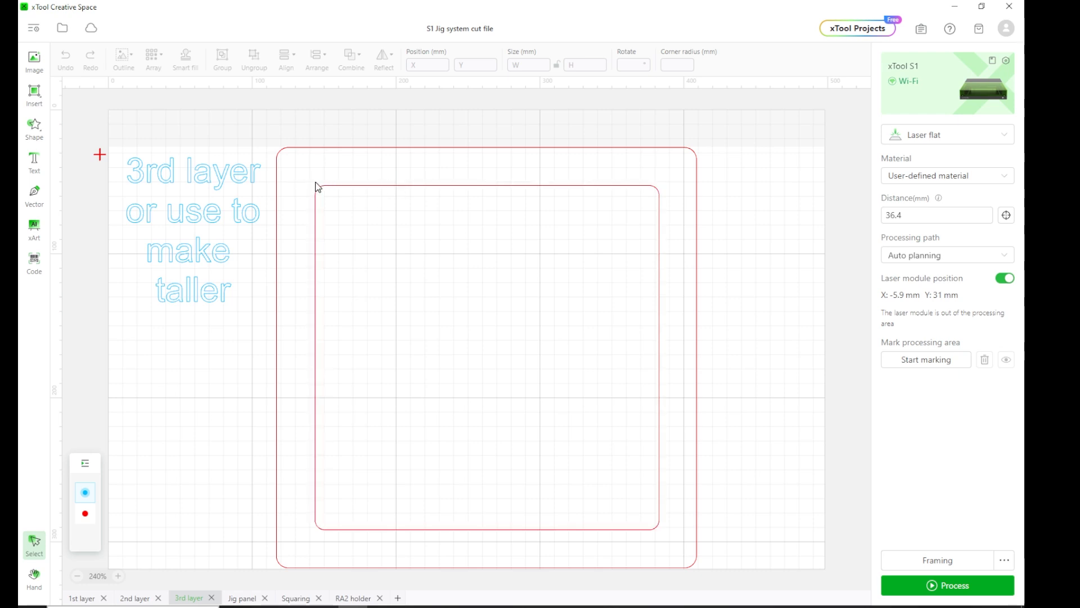
{"action": "mouse_move", "coordinate": [253, 372]}
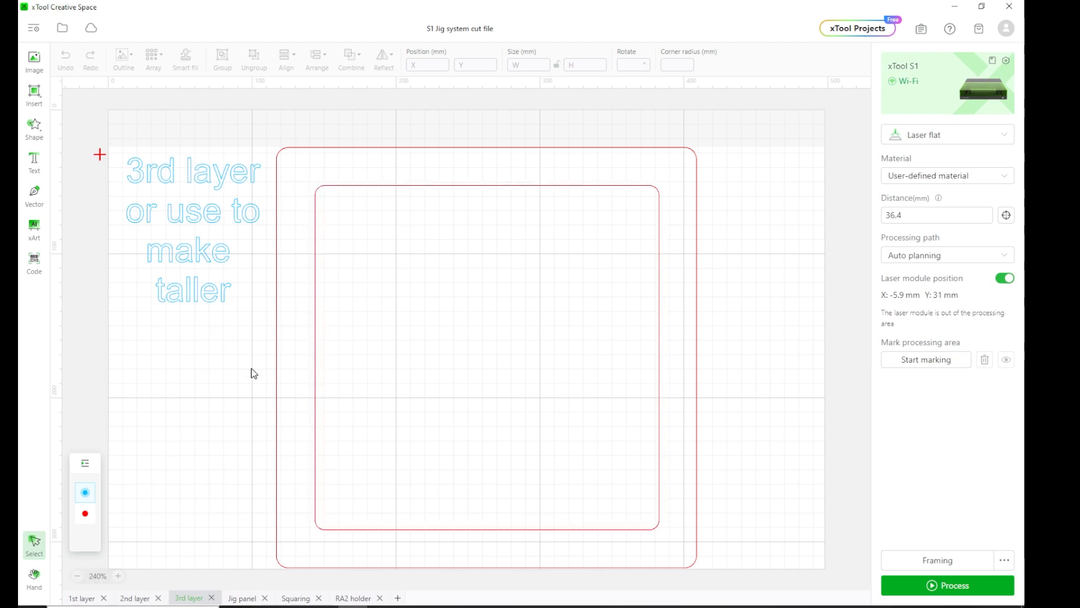
{"action": "mouse_move", "coordinate": [231, 497]}
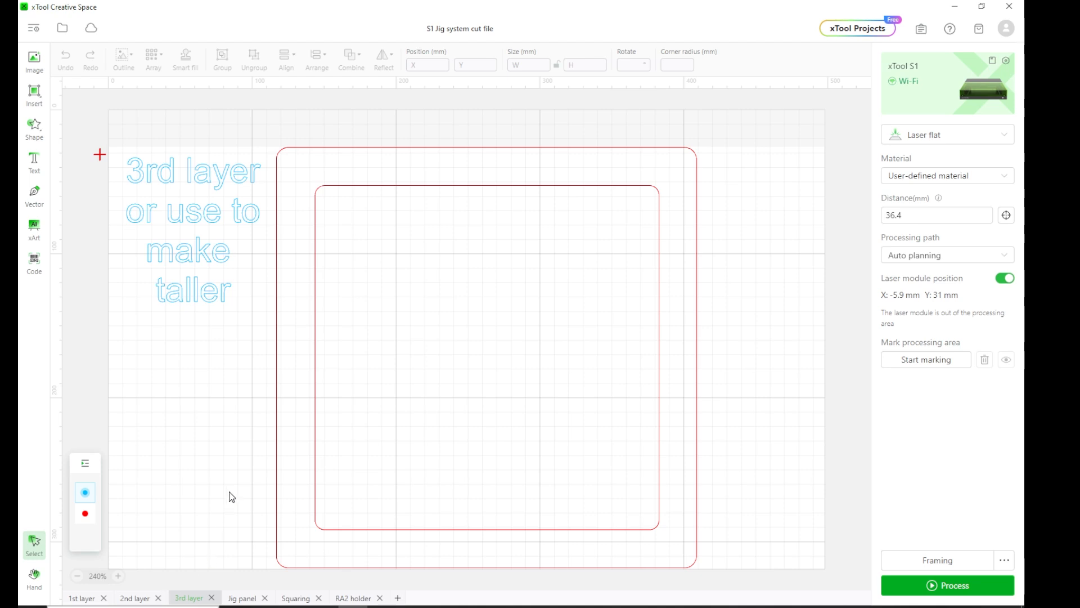
{"action": "mouse_move", "coordinate": [305, 225]}
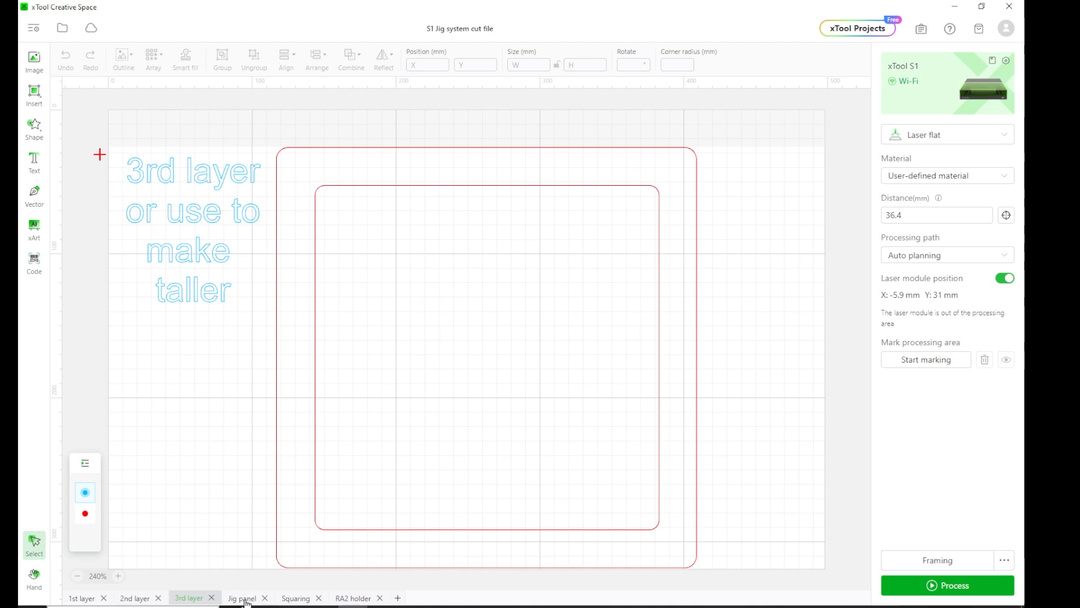
- Switch to the Jig panel design and select its outline to read W 251 / H 251 mm
{"action": "left_click", "coordinate": [242, 597]}
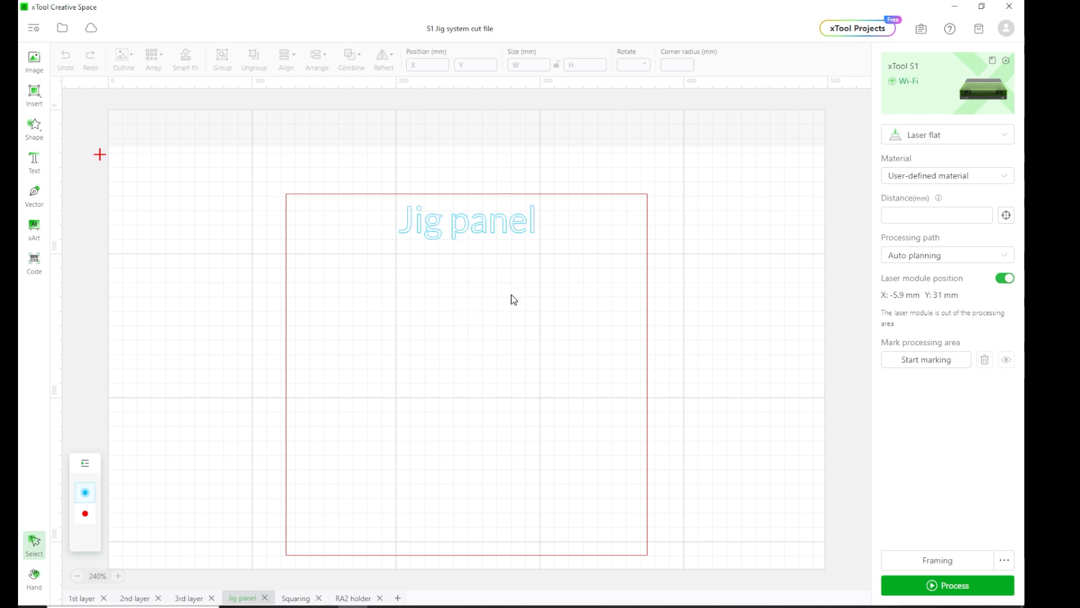
{"action": "mouse_move", "coordinate": [261, 178]}
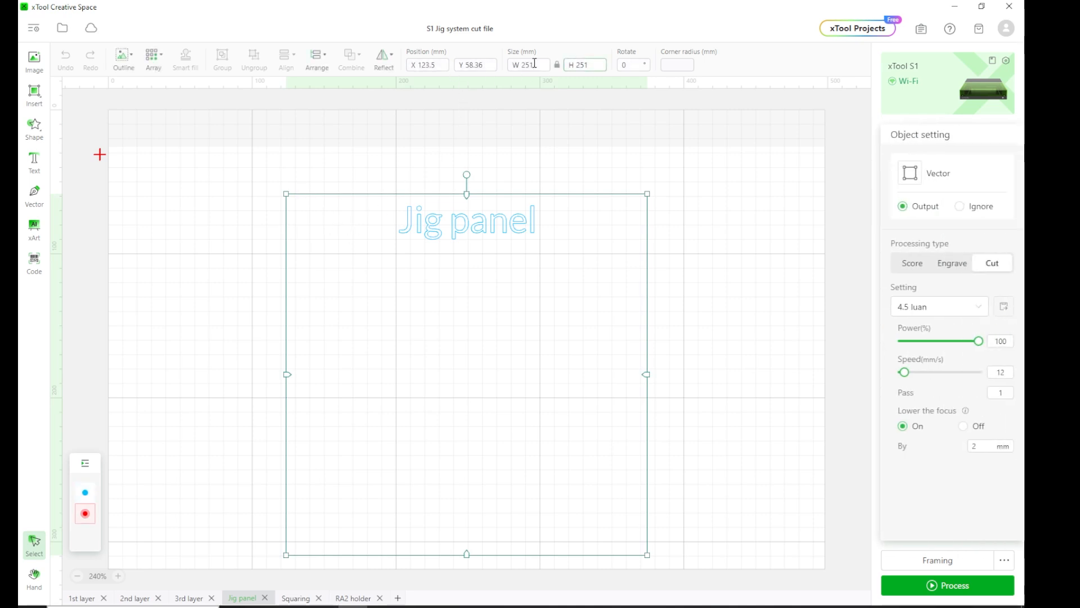
{"action": "left_click", "coordinate": [529, 64]}
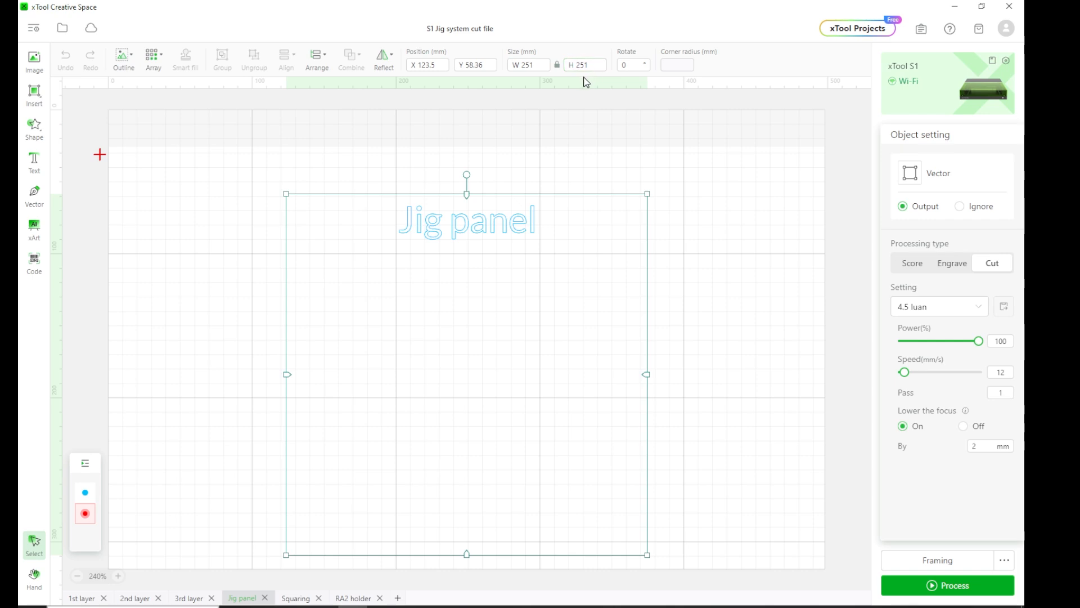
{"action": "mouse_move", "coordinate": [293, 171]}
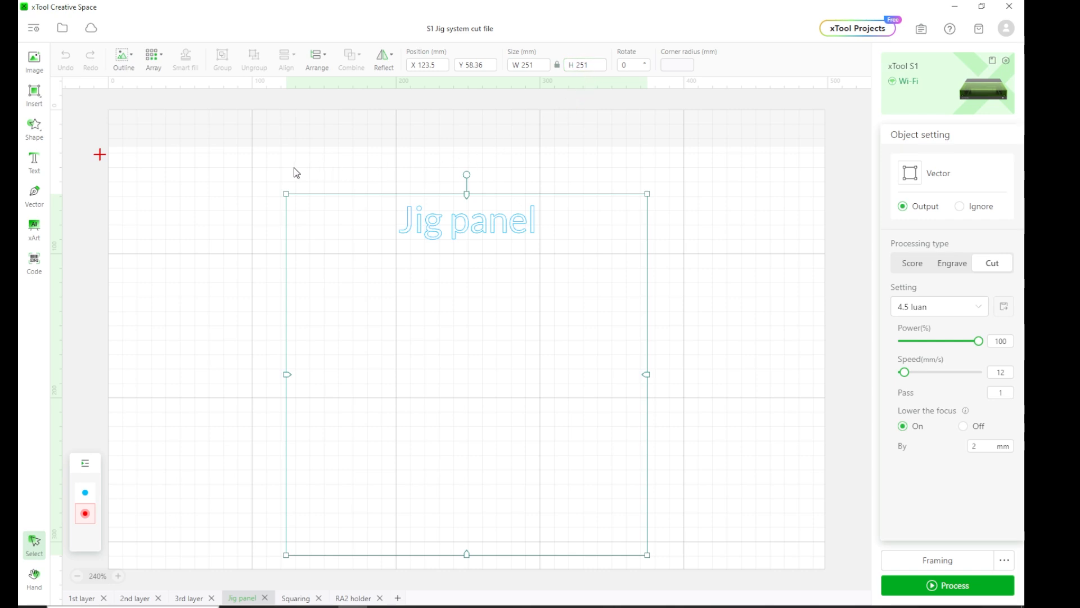
{"action": "mouse_move", "coordinate": [449, 236]}
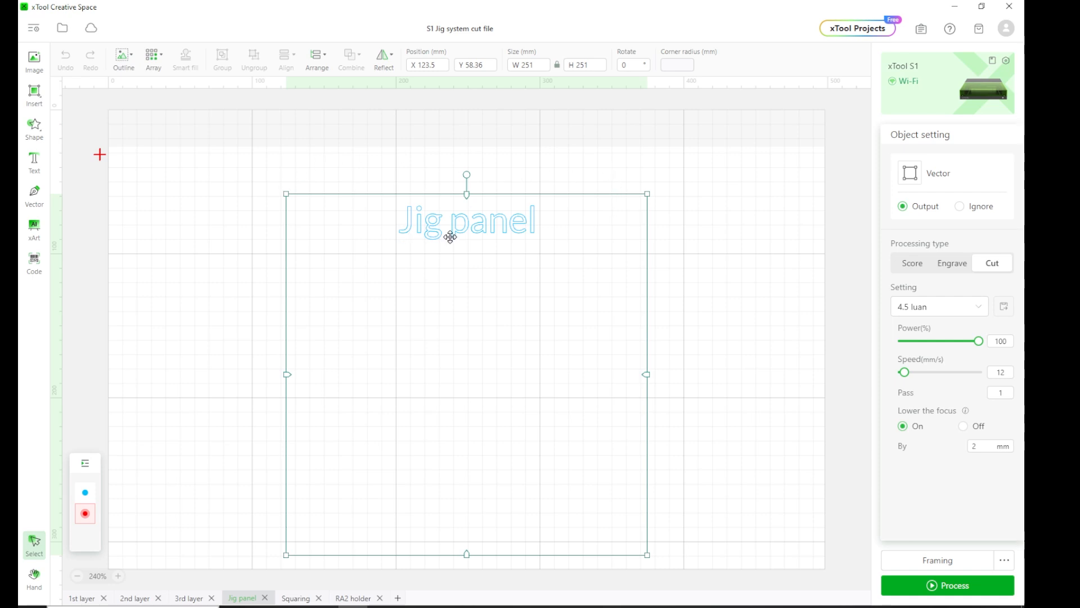
{"action": "mouse_move", "coordinate": [576, 165]}
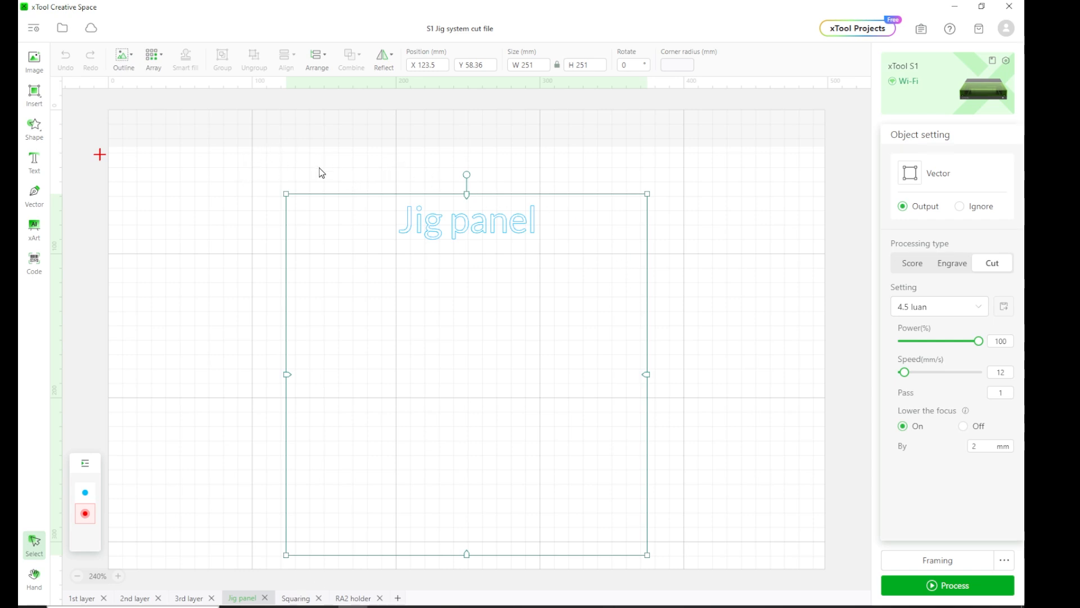
{"action": "mouse_move", "coordinate": [298, 599]}
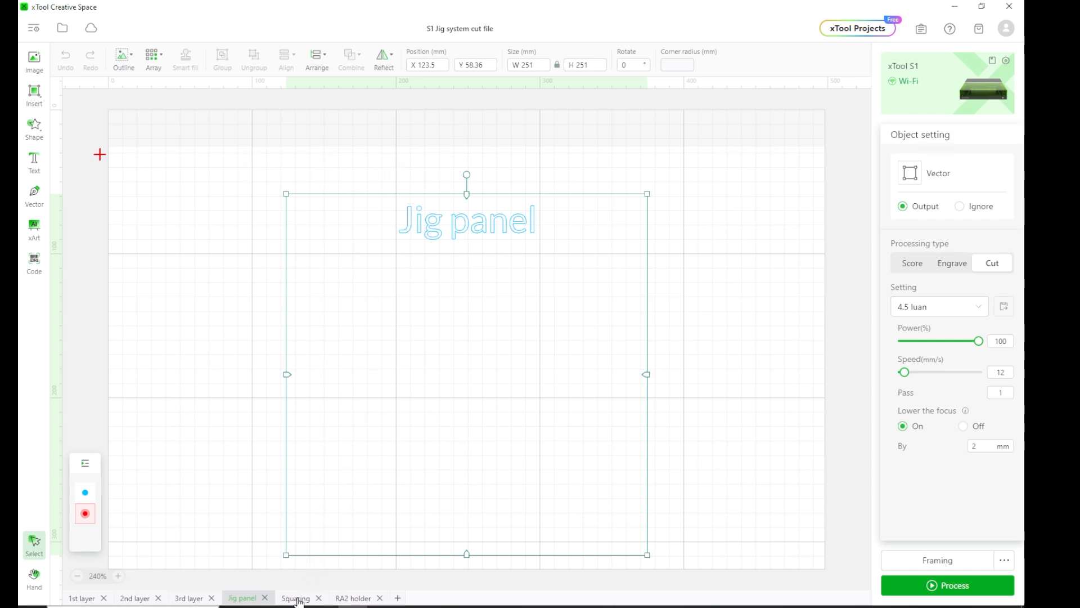
- Switch to the L-shaped Squaring insert design, comparing it briefly against the Jig panel
{"action": "left_click", "coordinate": [296, 597]}
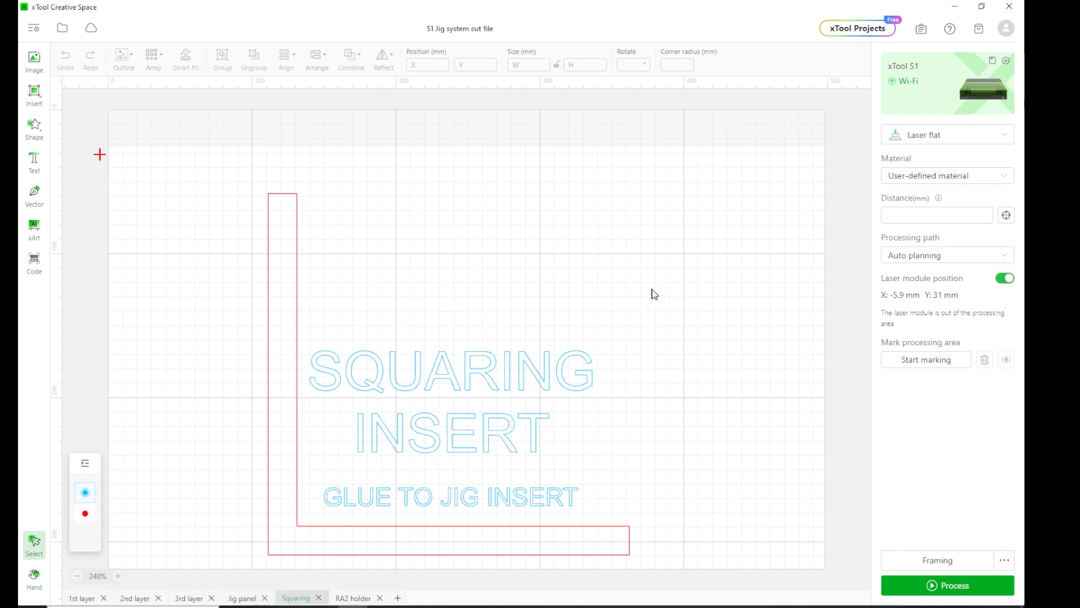
{"action": "mouse_move", "coordinate": [302, 281]}
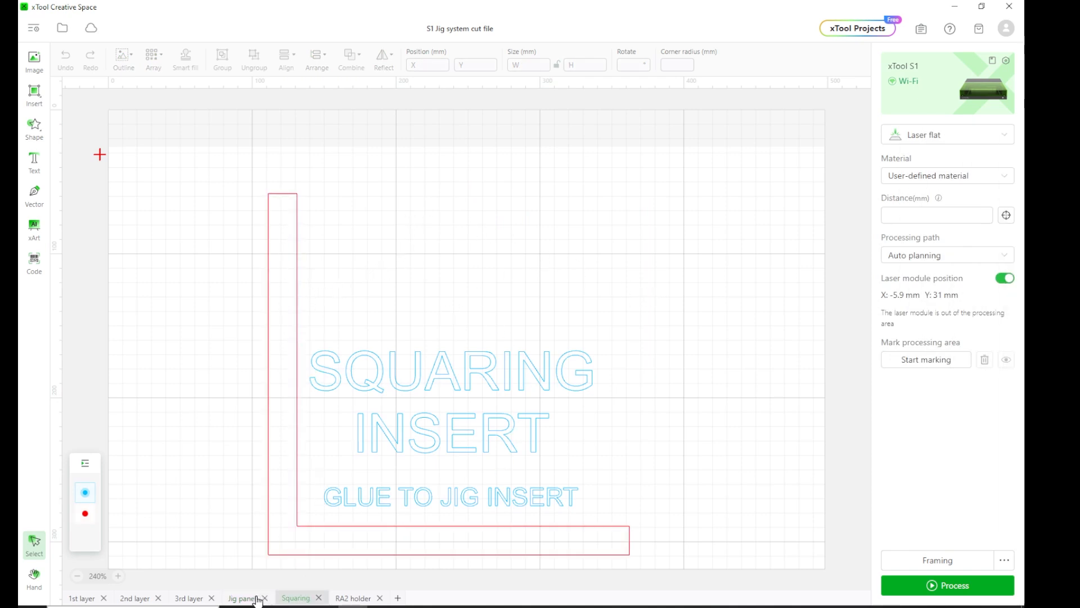
{"action": "left_click", "coordinate": [242, 598]}
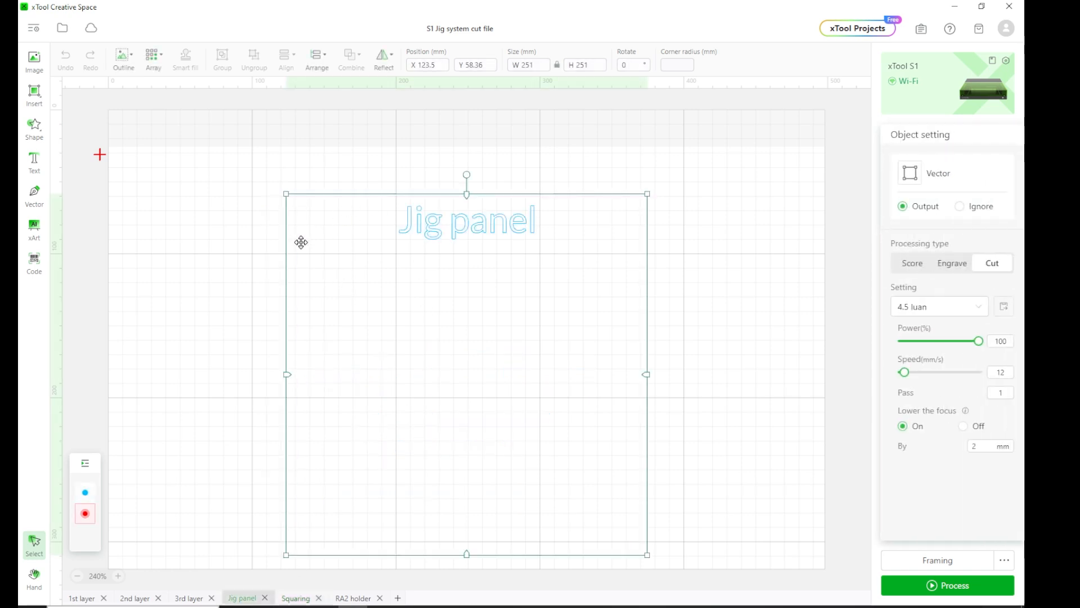
{"action": "mouse_move", "coordinate": [568, 538]}
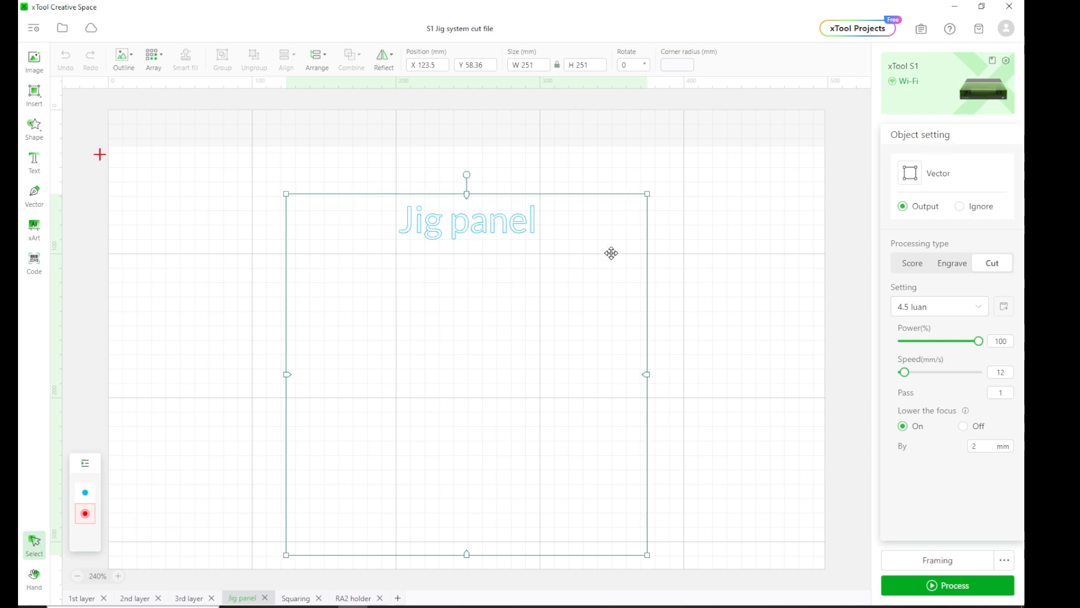
{"action": "mouse_move", "coordinate": [410, 264]}
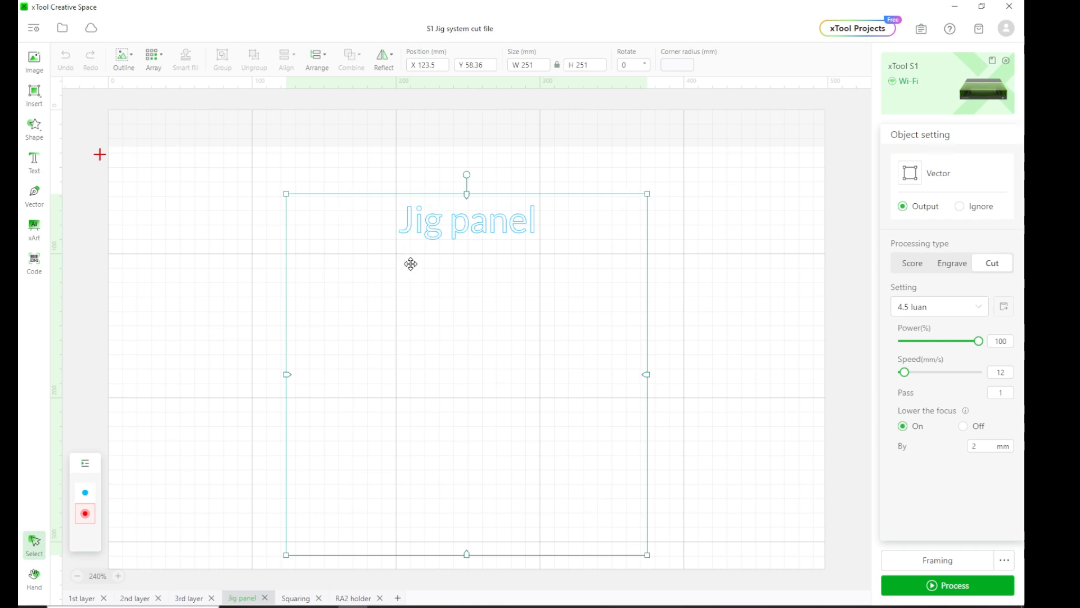
{"action": "mouse_move", "coordinate": [416, 292]}
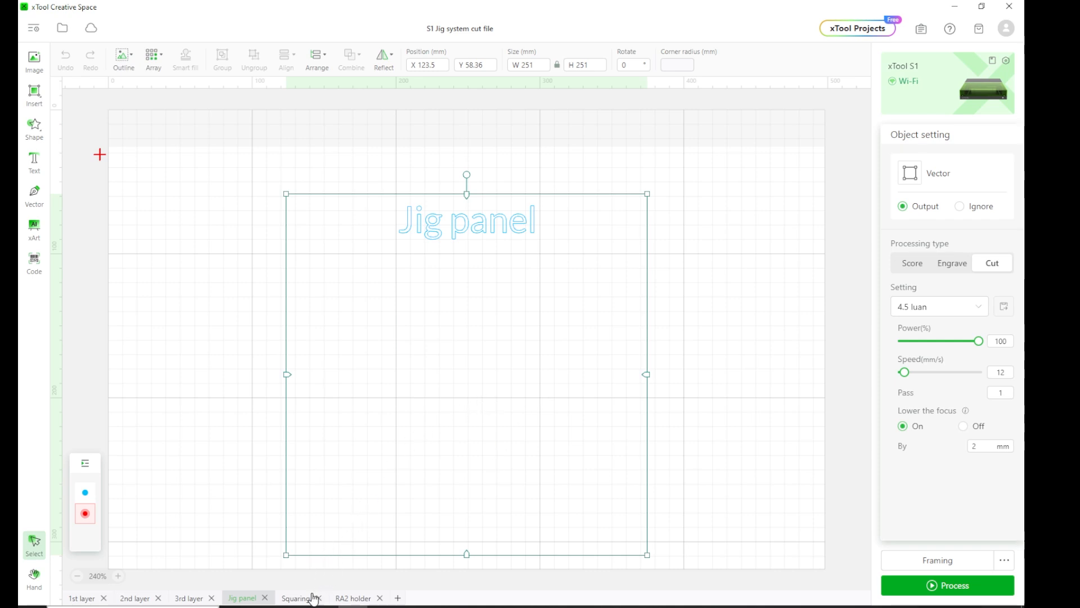
{"action": "left_click", "coordinate": [296, 597]}
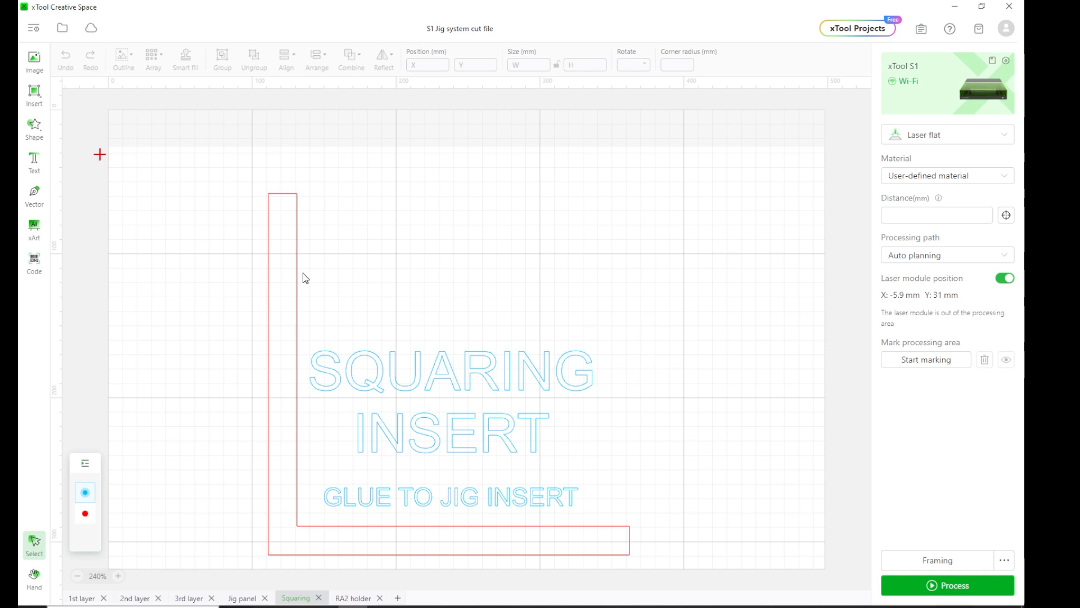
{"action": "mouse_move", "coordinate": [306, 278]}
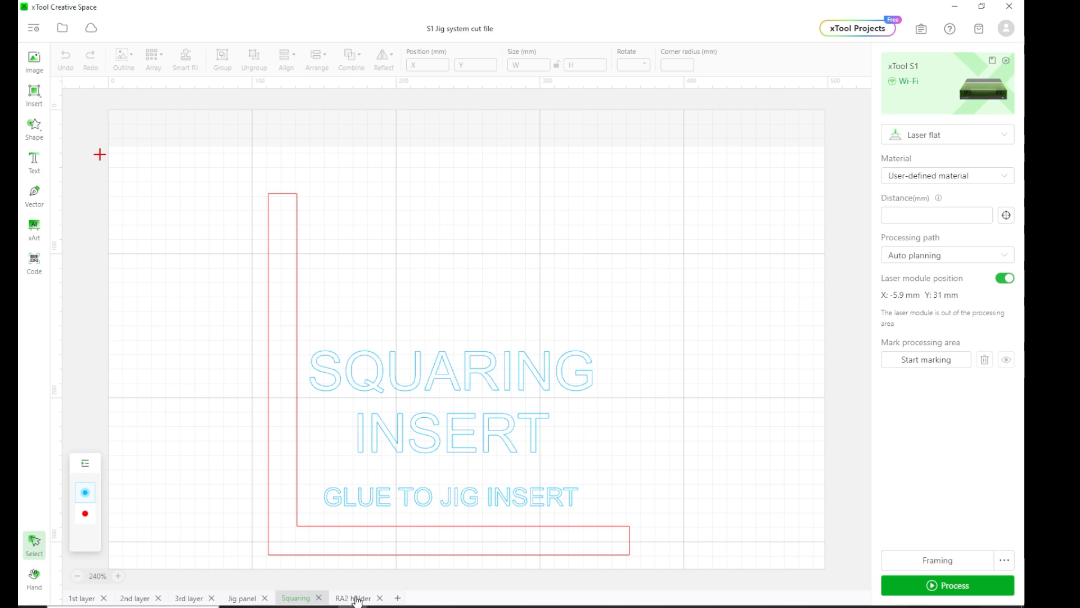
- View the RA2 holder design with its stepped inner cutout, then return to the 1st layer
{"action": "left_click", "coordinate": [353, 598]}
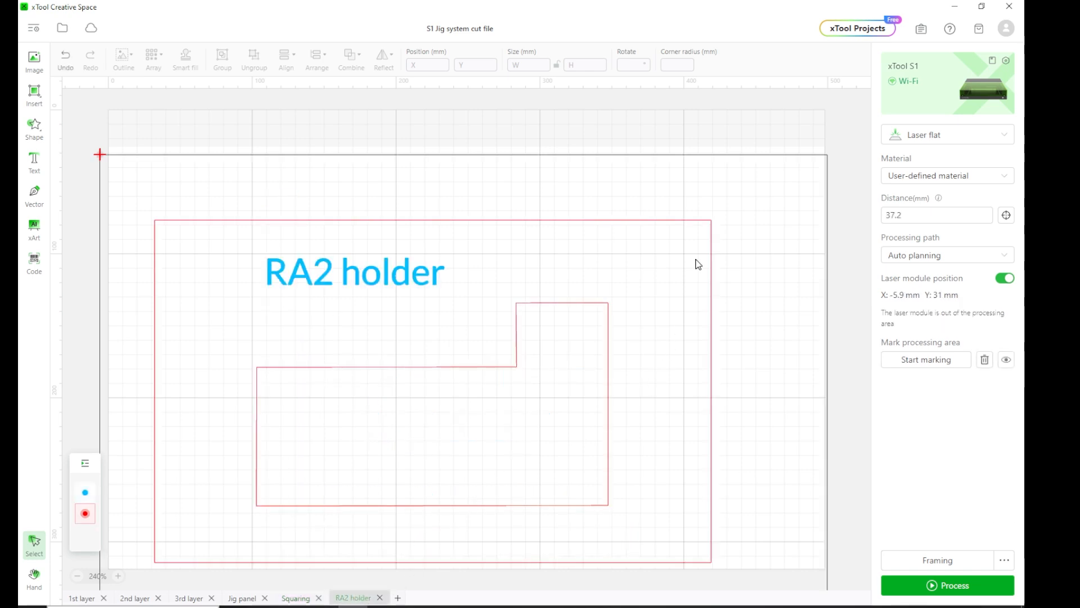
{"action": "mouse_move", "coordinate": [502, 180]}
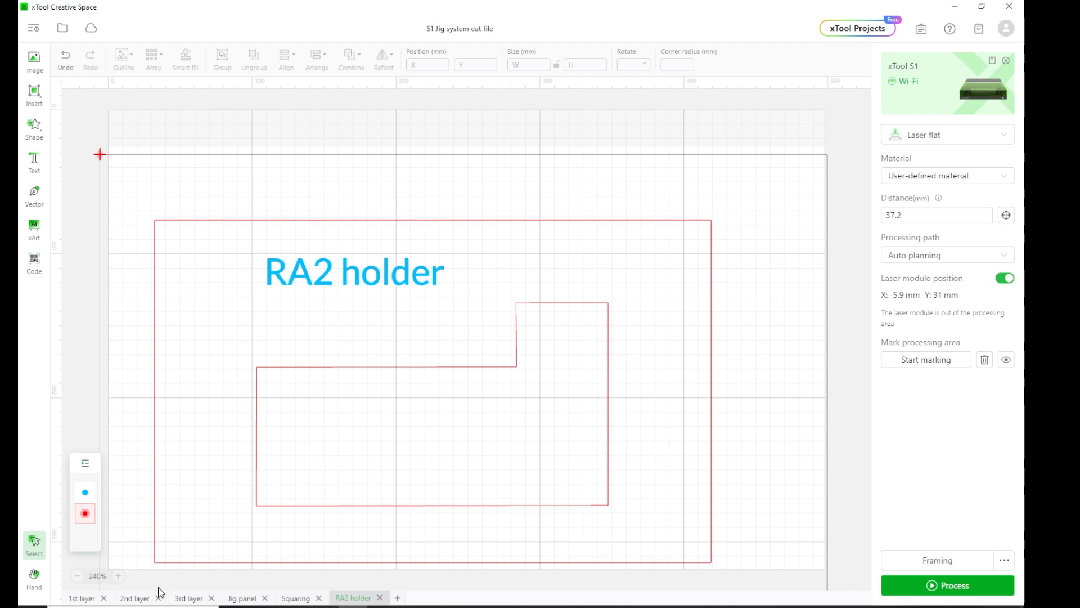
{"action": "left_click", "coordinate": [81, 598]}
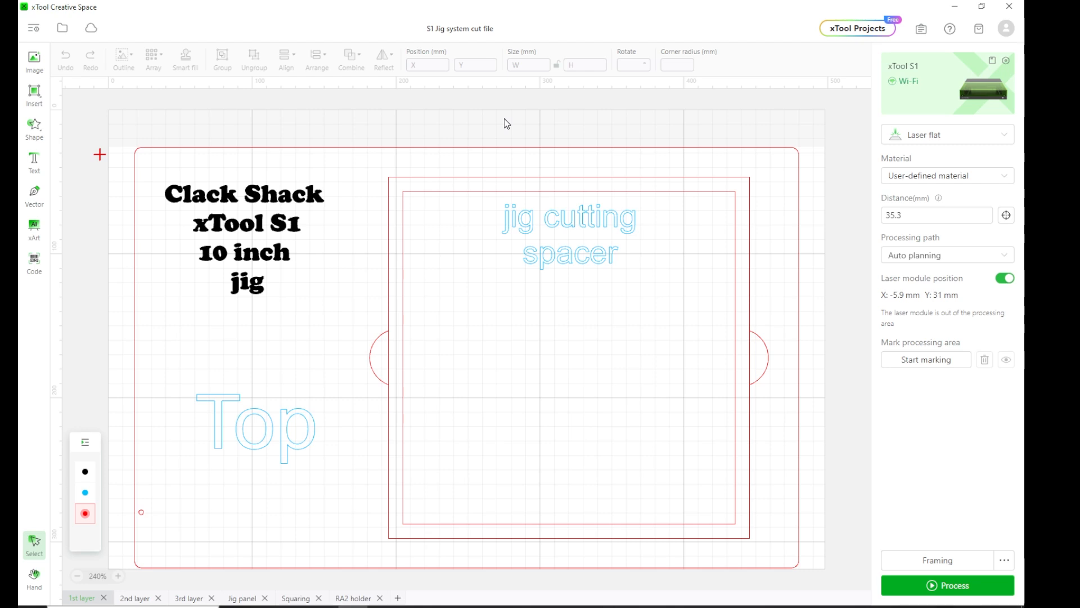
{"action": "mouse_move", "coordinate": [318, 323]}
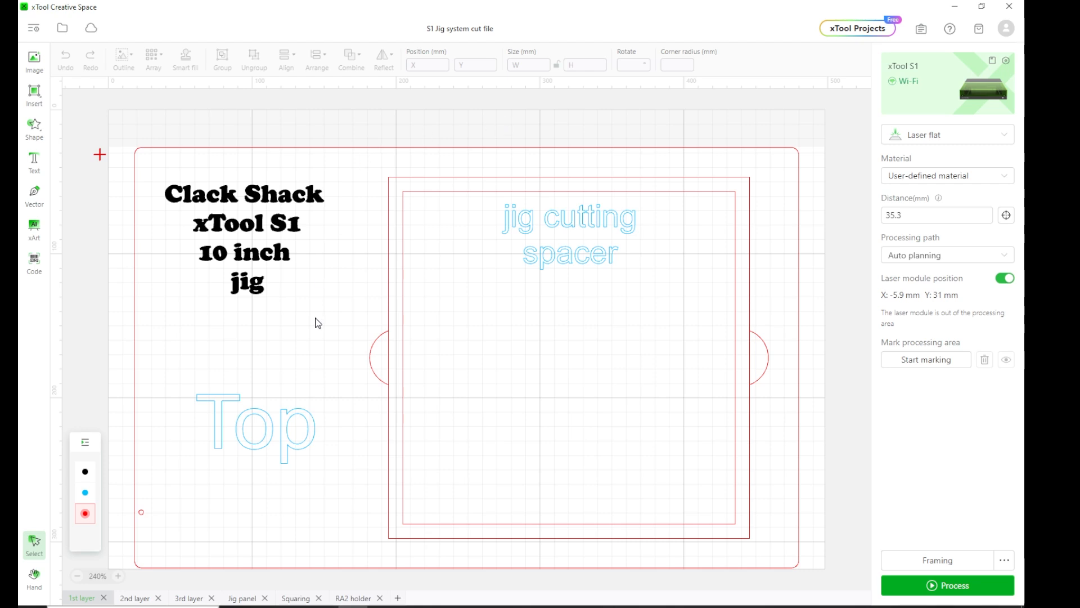
{"action": "left_click", "coordinate": [353, 597]}
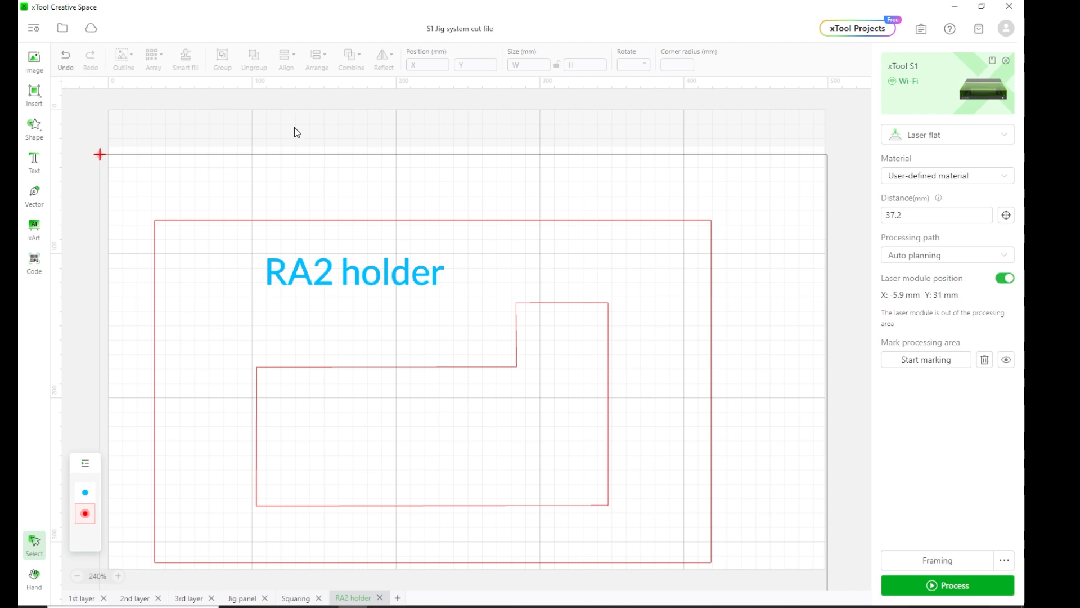
{"action": "mouse_move", "coordinate": [386, 186]}
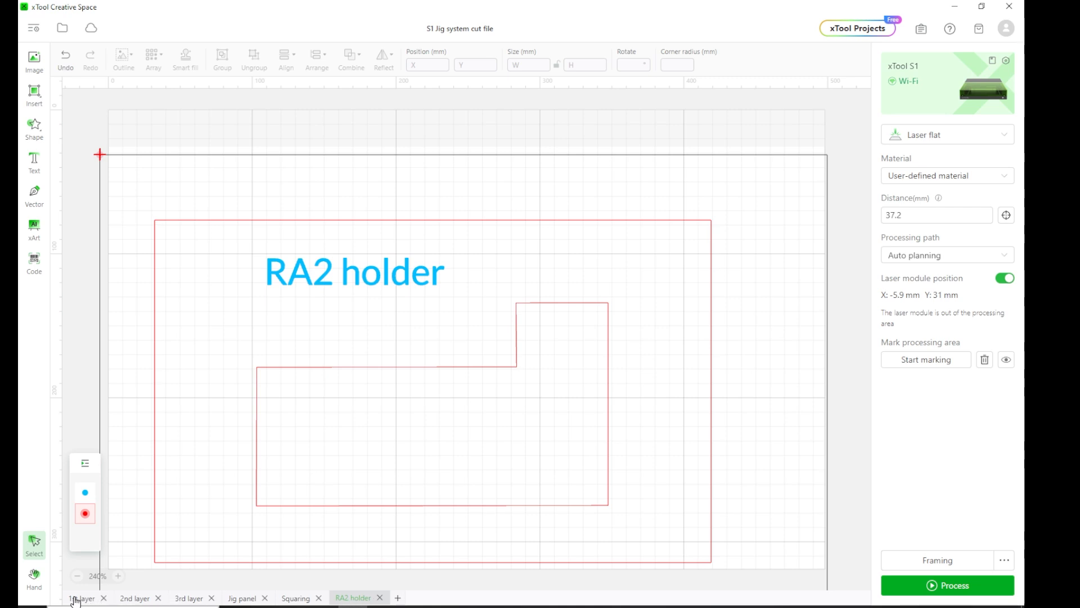
{"action": "left_click", "coordinate": [82, 598]}
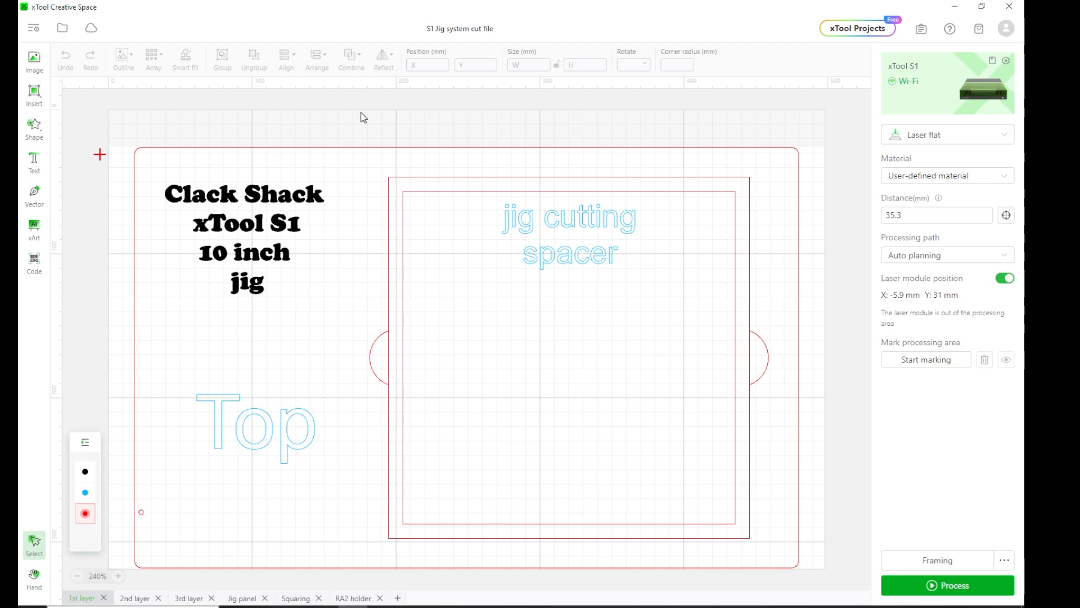
{"action": "mouse_move", "coordinate": [440, 136]}
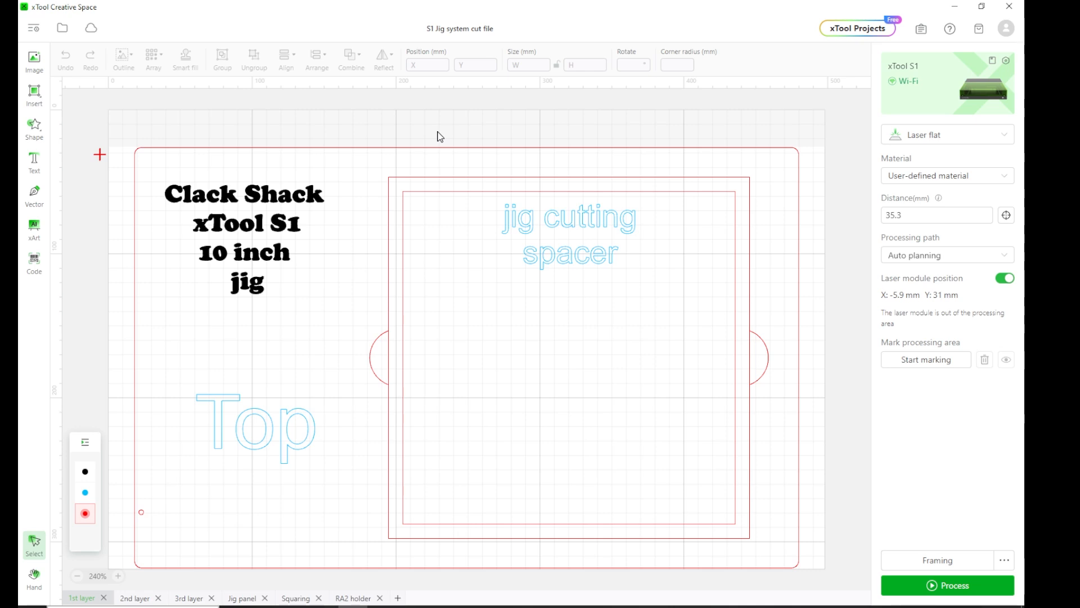
{"action": "mouse_move", "coordinate": [474, 134]}
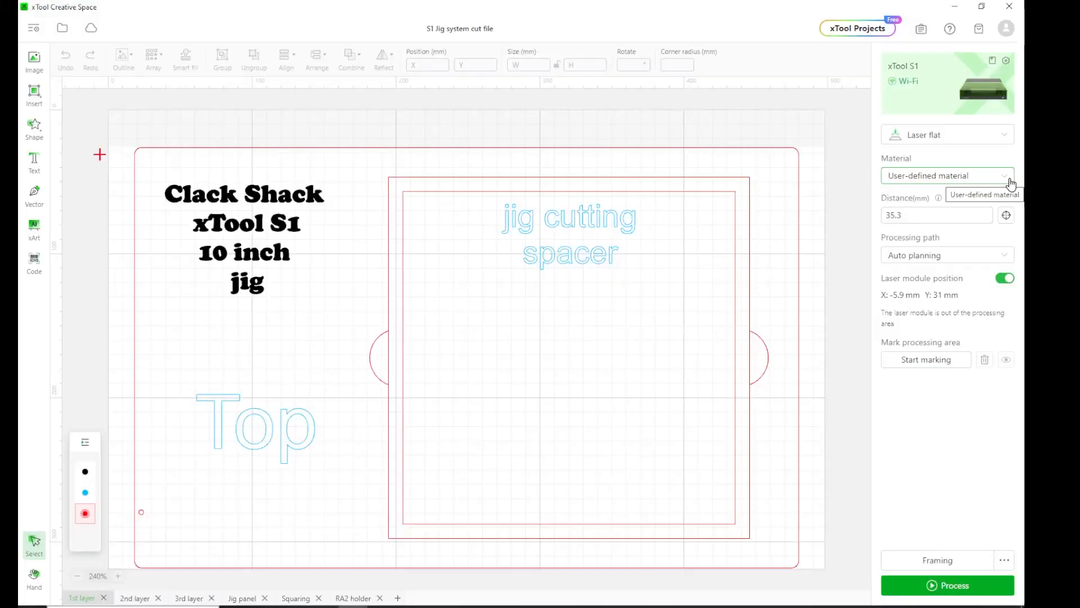
{"action": "mouse_move", "coordinate": [820, 163]}
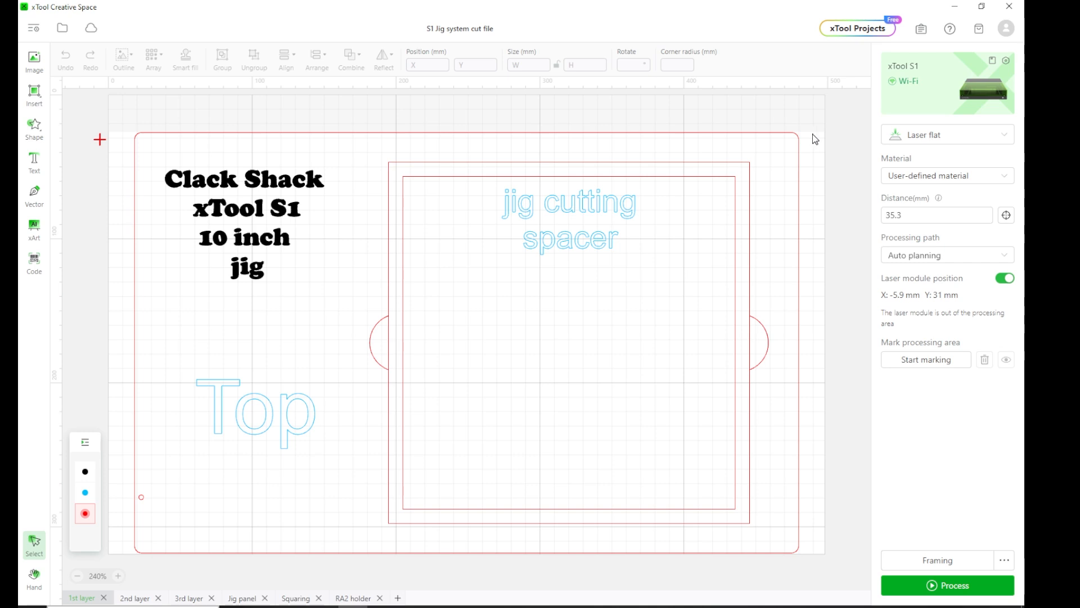
{"action": "mouse_move", "coordinate": [809, 138]}
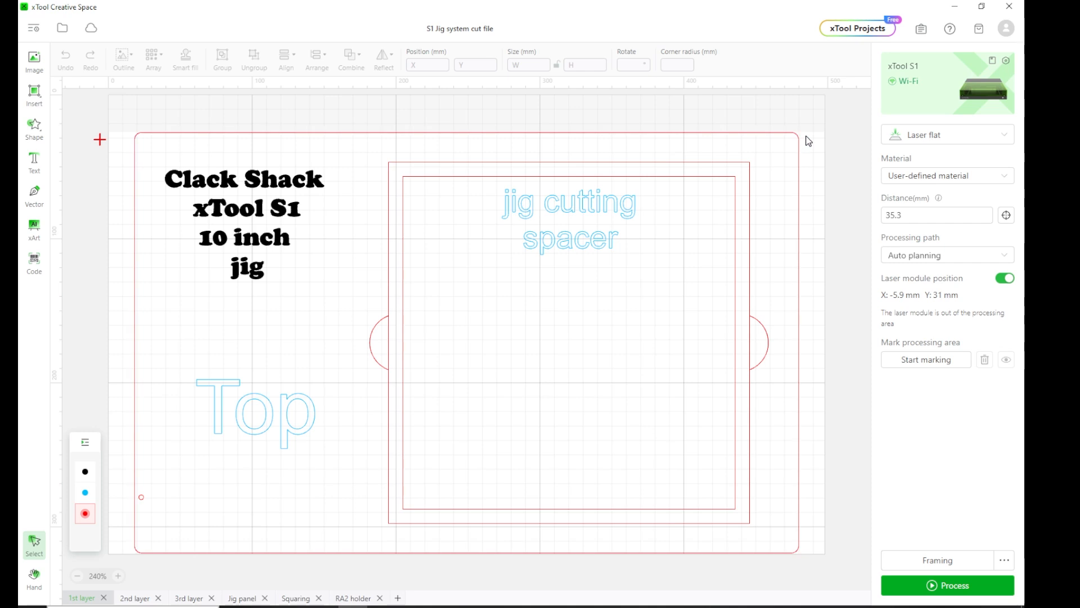
{"action": "mouse_move", "coordinate": [598, 120]}
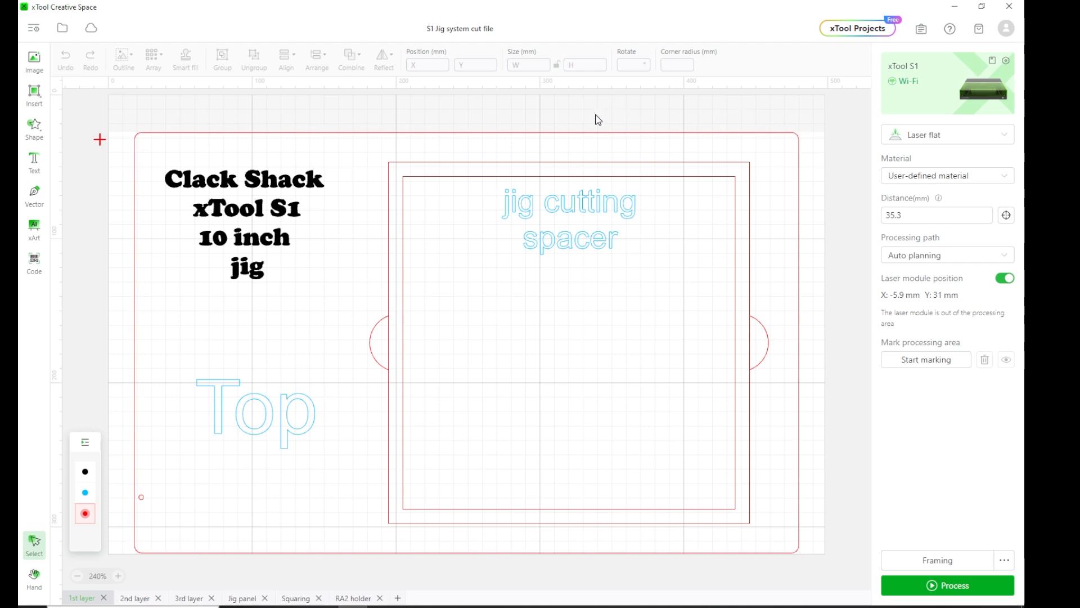
{"action": "mouse_move", "coordinate": [453, 112]}
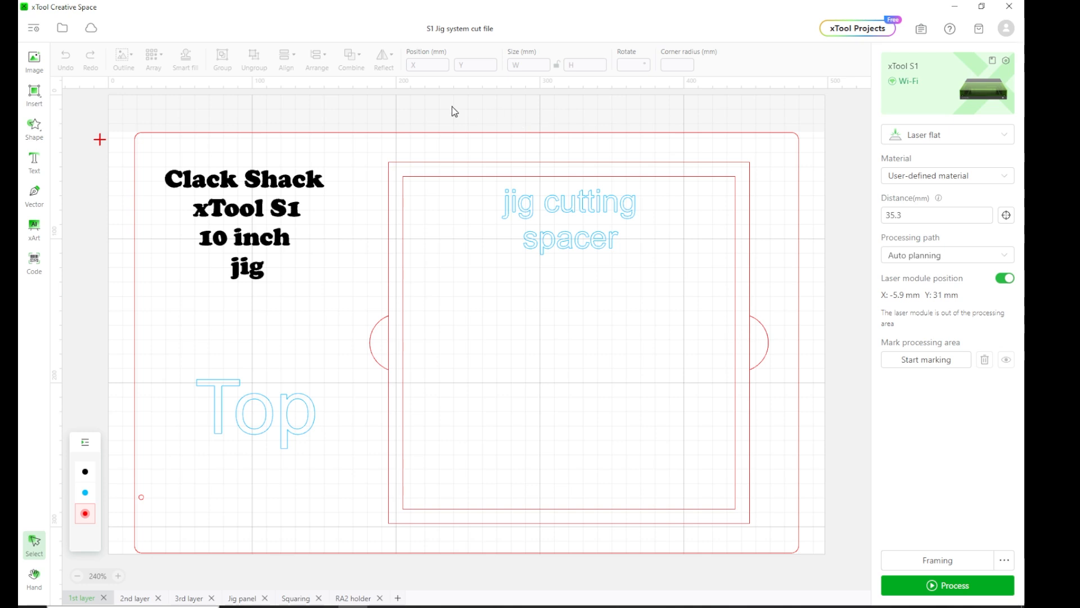
{"action": "mouse_move", "coordinate": [436, 127]}
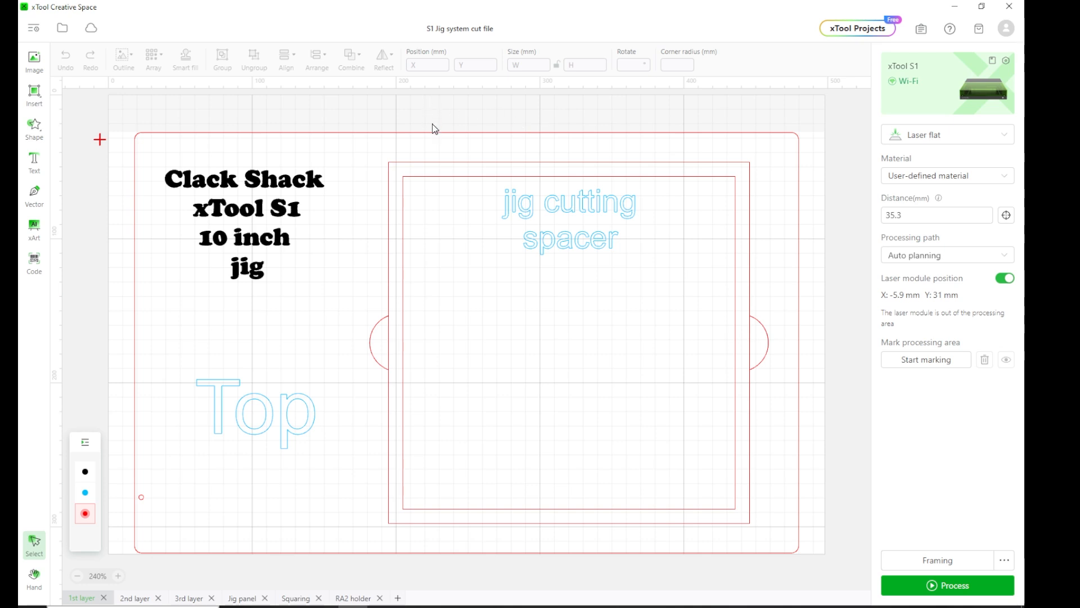
{"action": "mouse_move", "coordinate": [432, 107]}
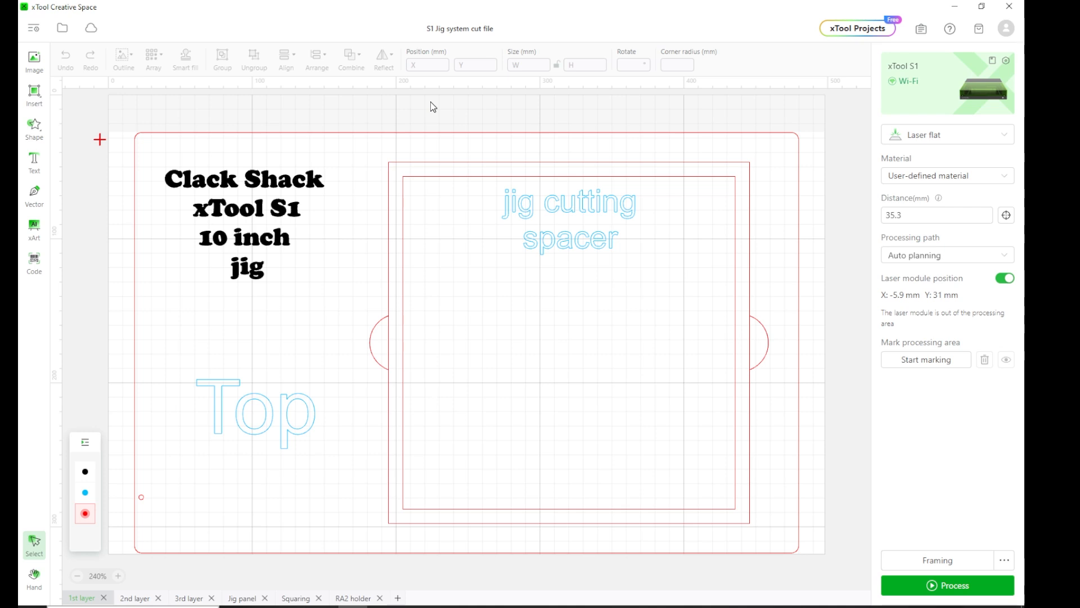
{"action": "mouse_move", "coordinate": [811, 139]}
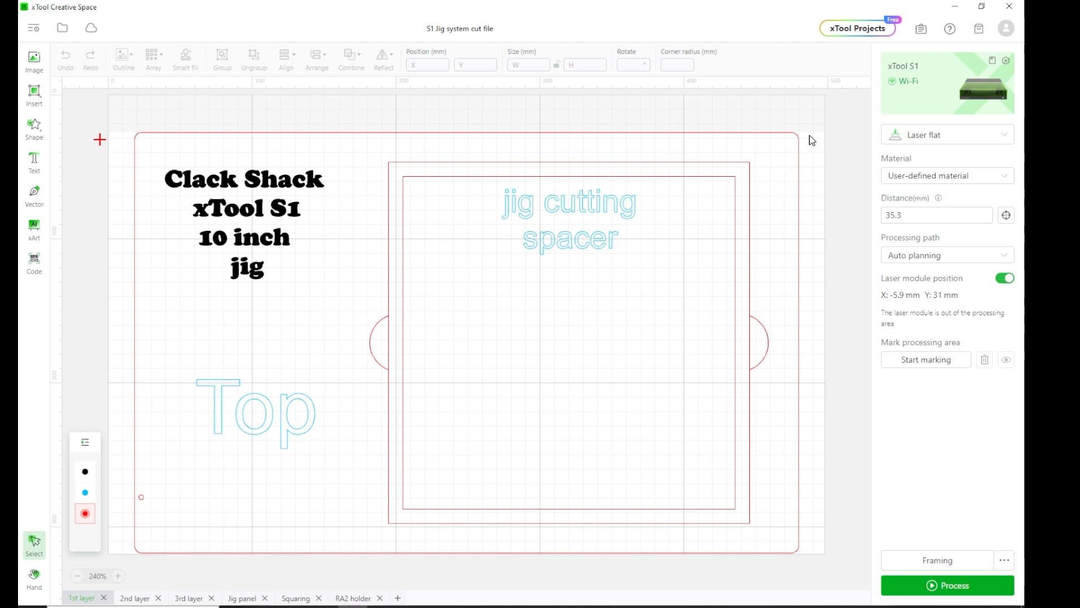
{"action": "mouse_move", "coordinate": [164, 128]}
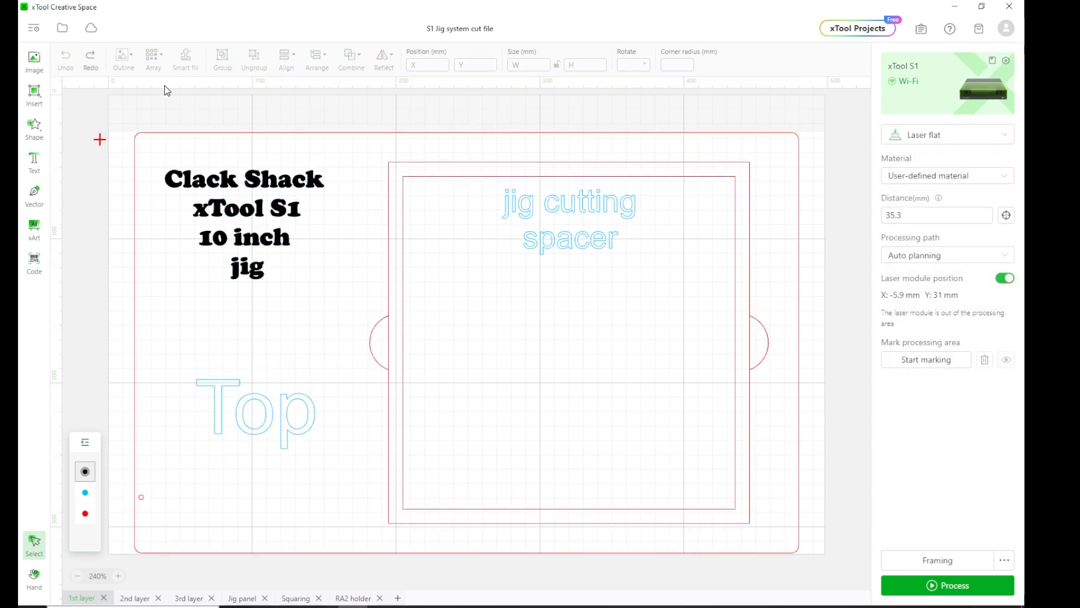
{"action": "mouse_move", "coordinate": [466, 100]}
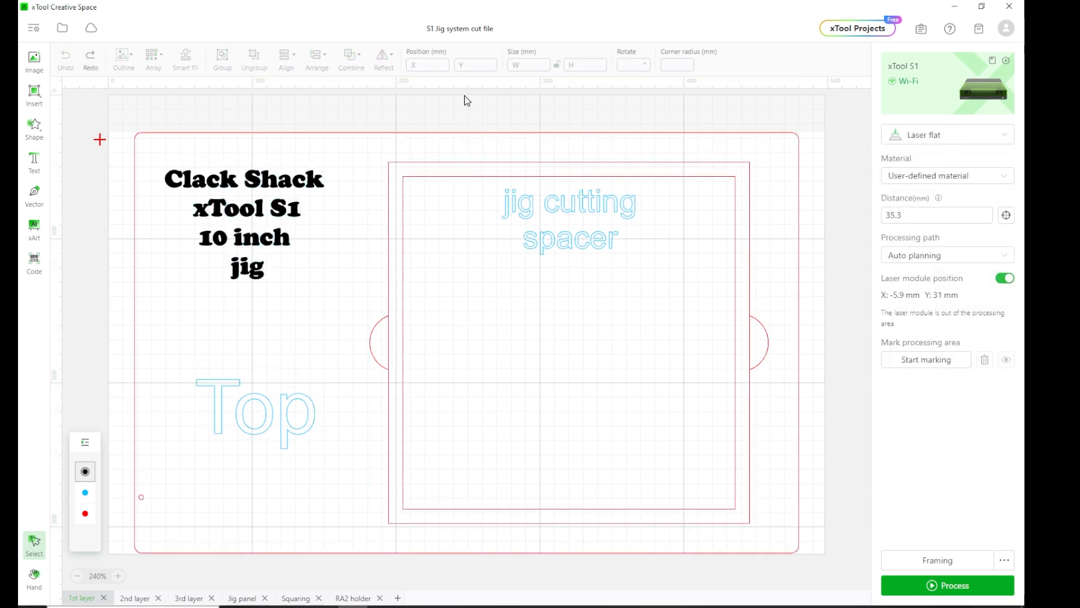
{"action": "mouse_move", "coordinate": [502, 472]}
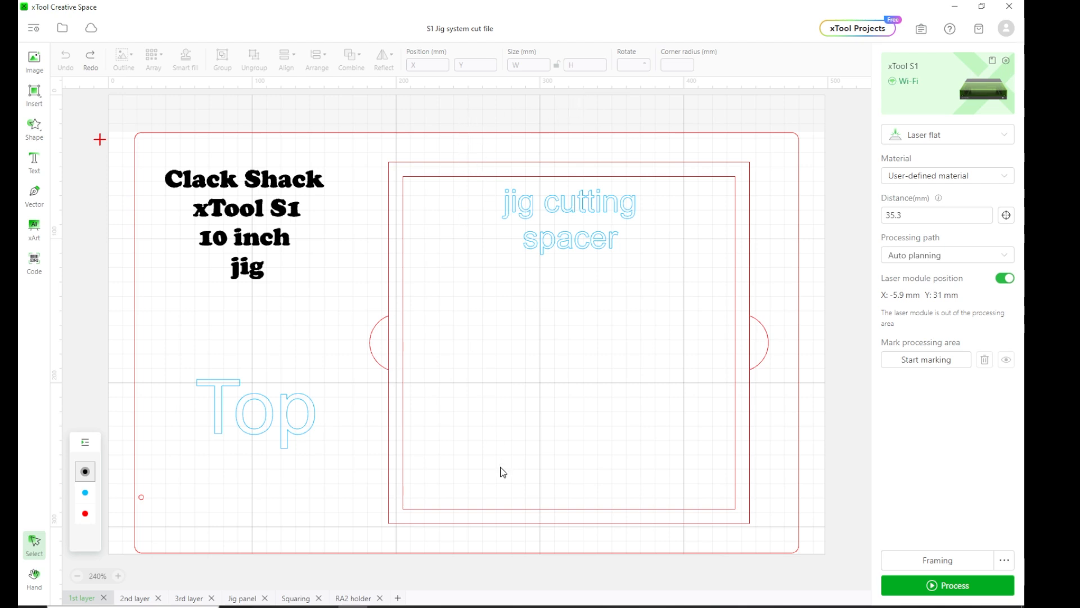
{"action": "mouse_move", "coordinate": [561, 558]}
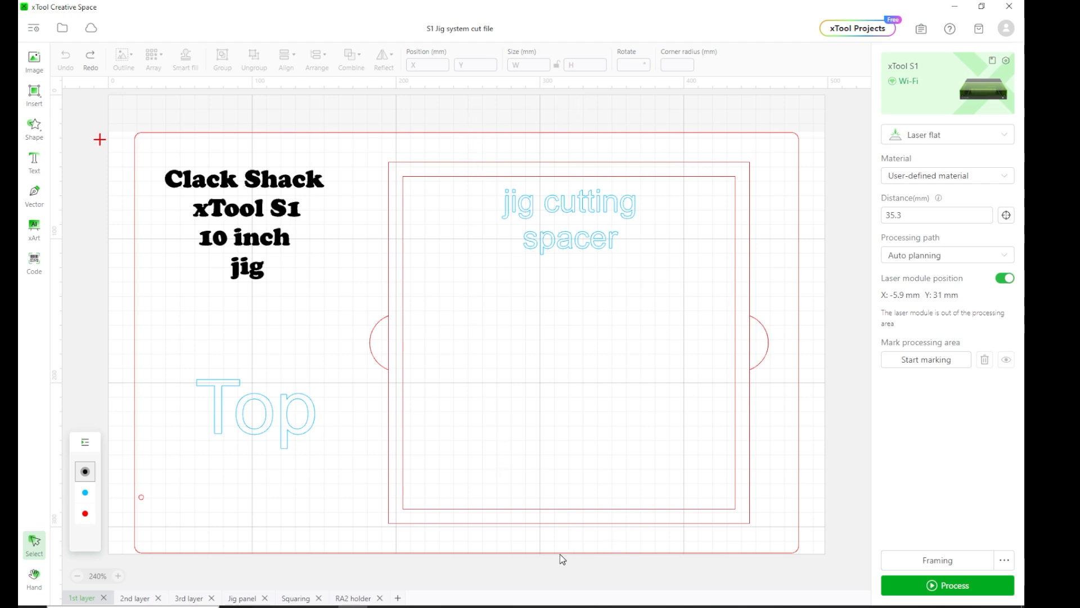
{"action": "mouse_move", "coordinate": [729, 112]}
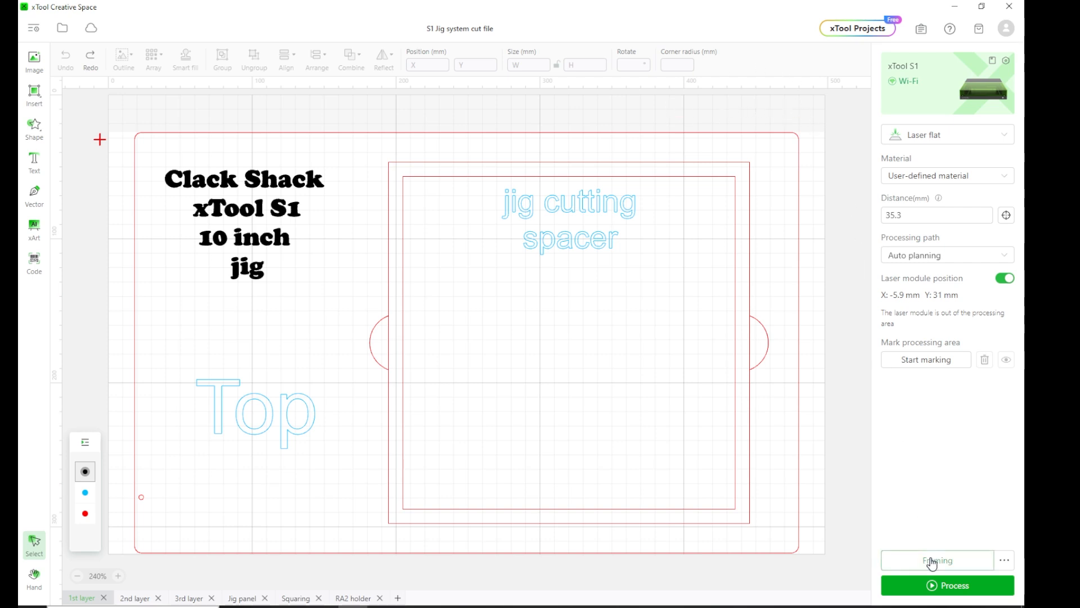
- Run a framing pass of the jig design on the laser and confirm it finished
{"action": "left_click", "coordinate": [935, 559]}
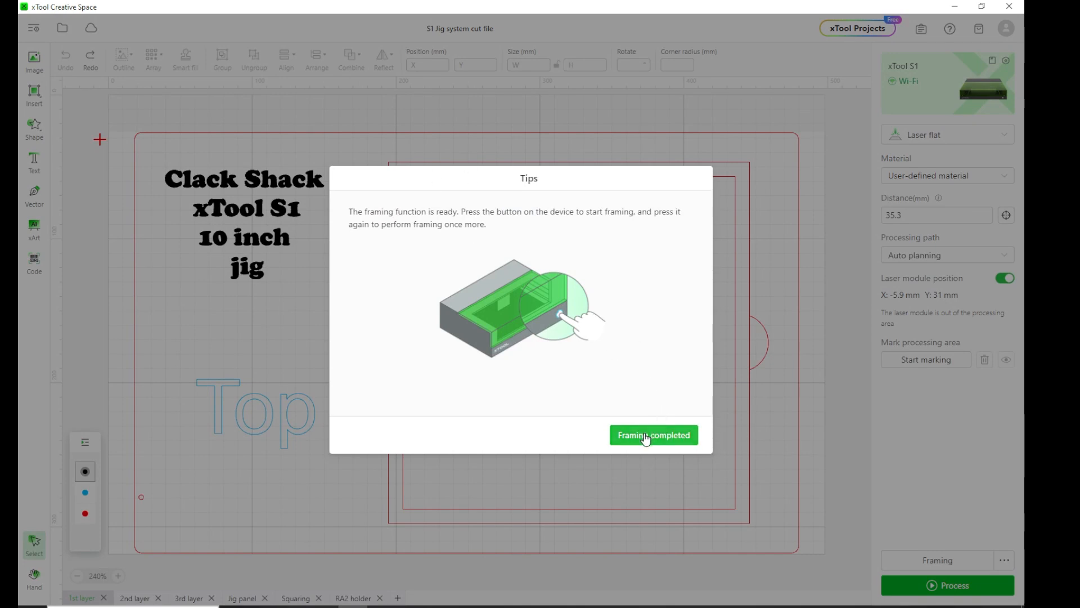
{"action": "left_click", "coordinate": [652, 434]}
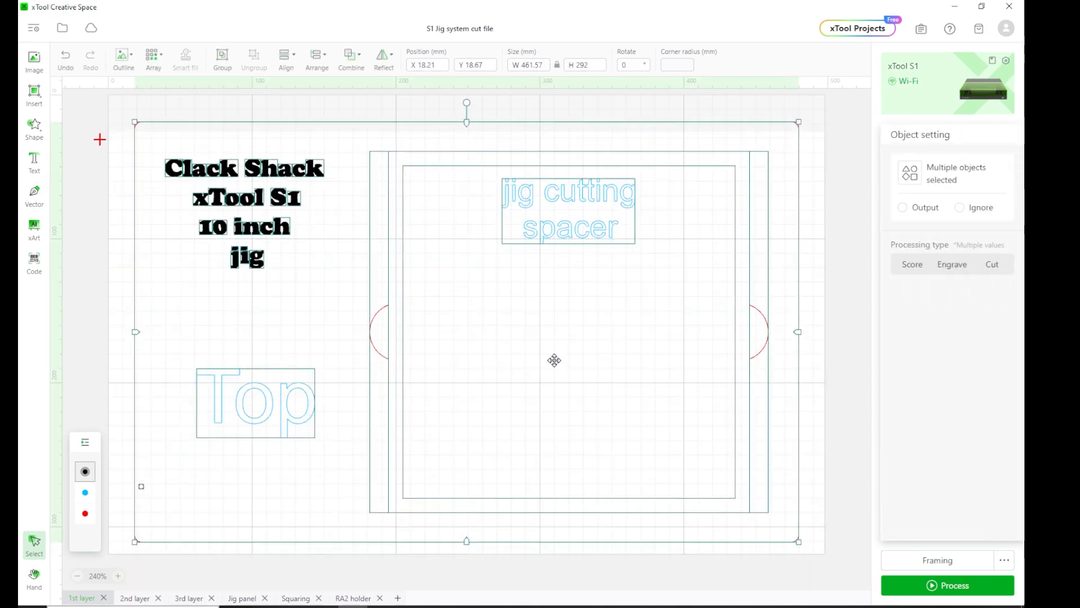
- Select all parts of the jig design and nudge it slightly lower and left
{"action": "left_click", "coordinate": [938, 559]}
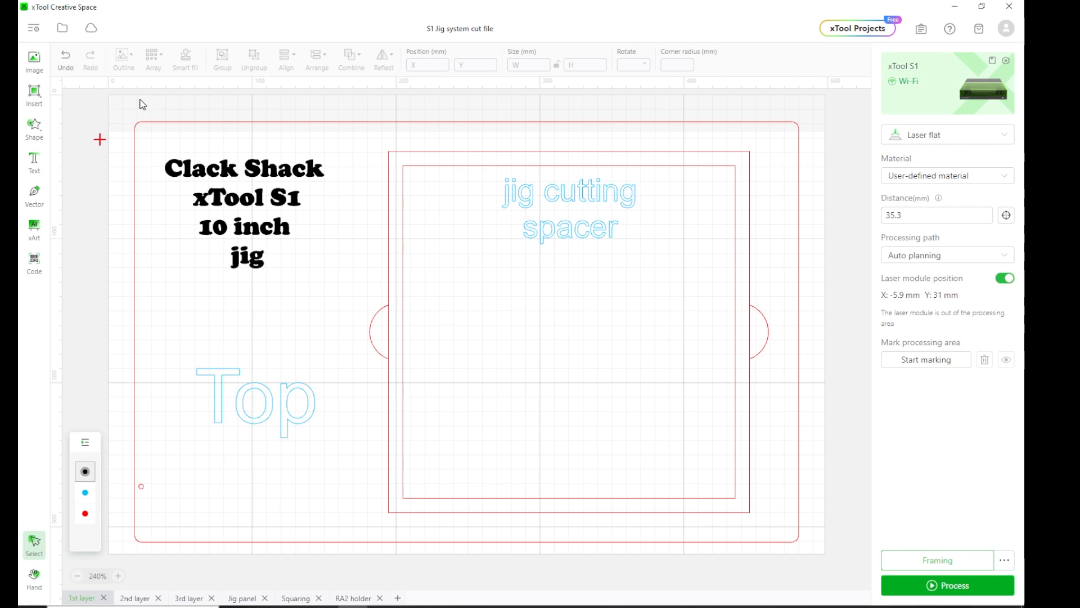
{"action": "left_click", "coordinate": [937, 559]}
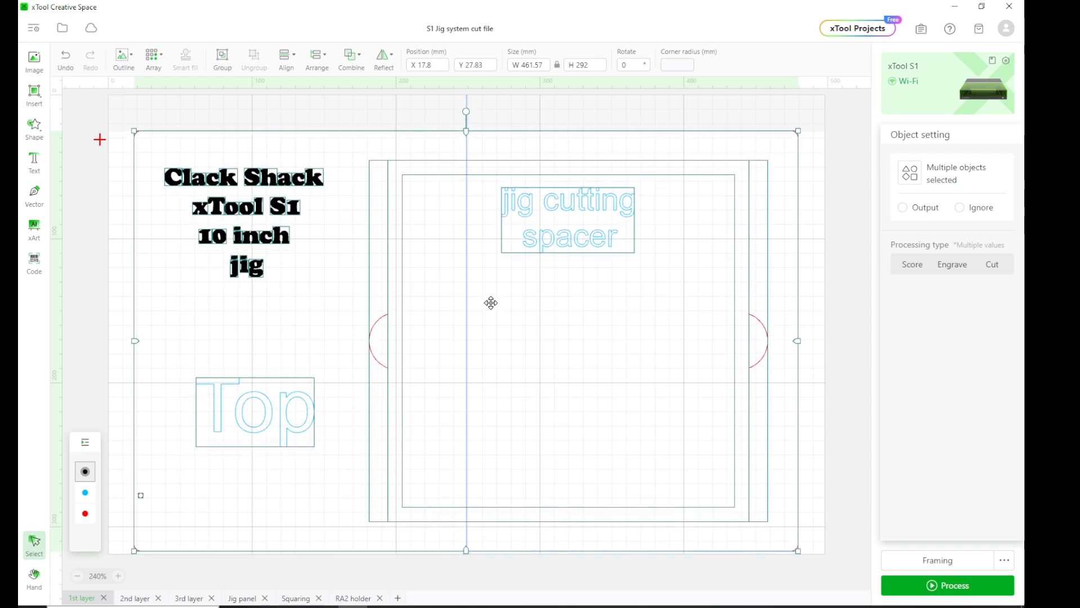
{"action": "left_click_drag", "start_coordinate": [491, 303], "coordinate": [470, 302]}
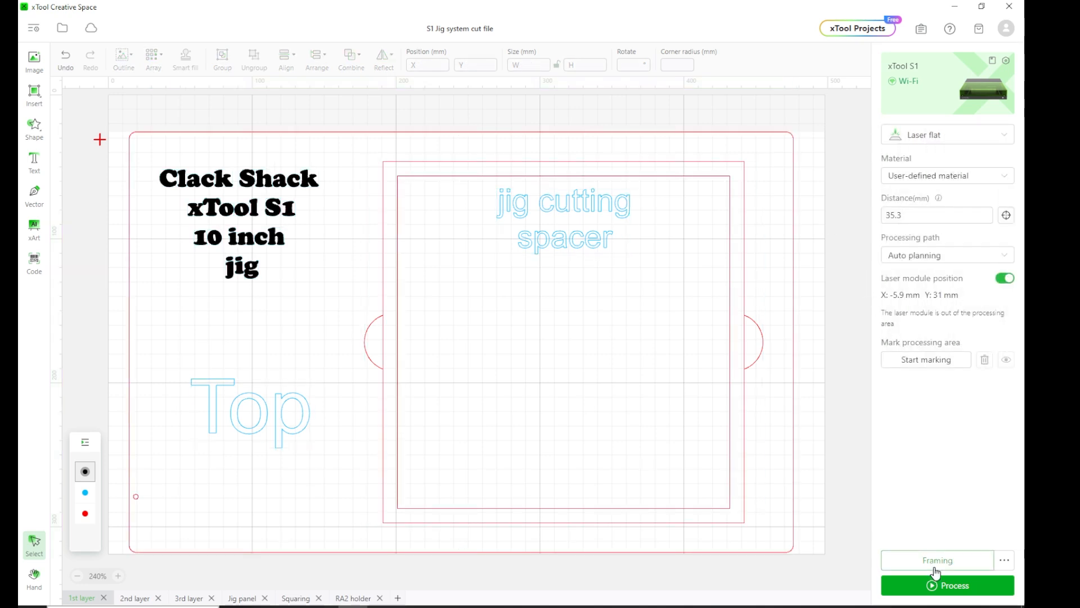
- Run a second framing pass on the repositioned design and confirm it finished
{"action": "left_click", "coordinate": [938, 559]}
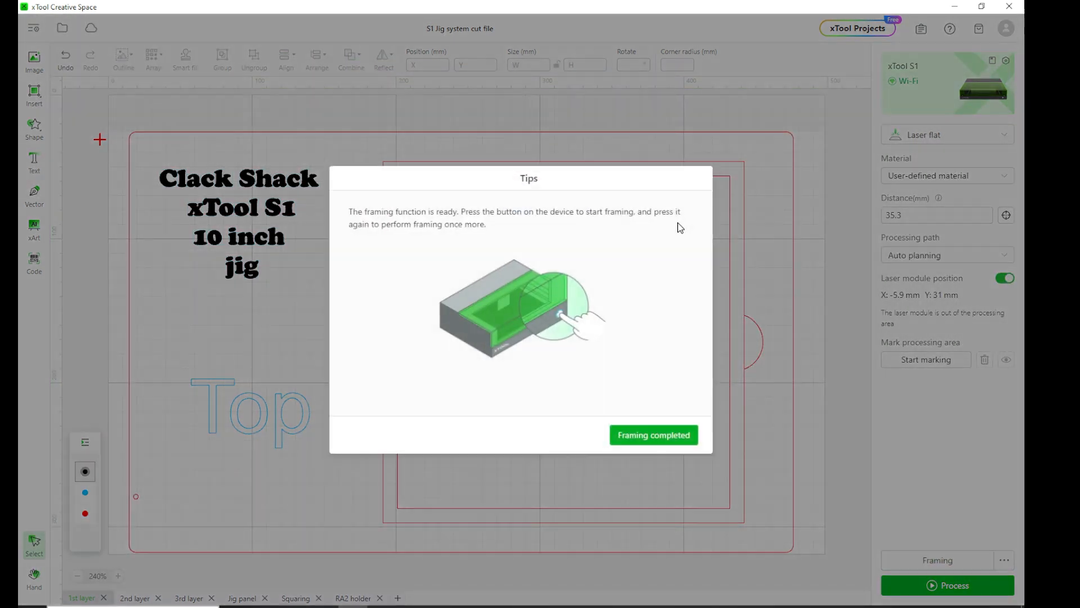
{"action": "left_click", "coordinate": [653, 434]}
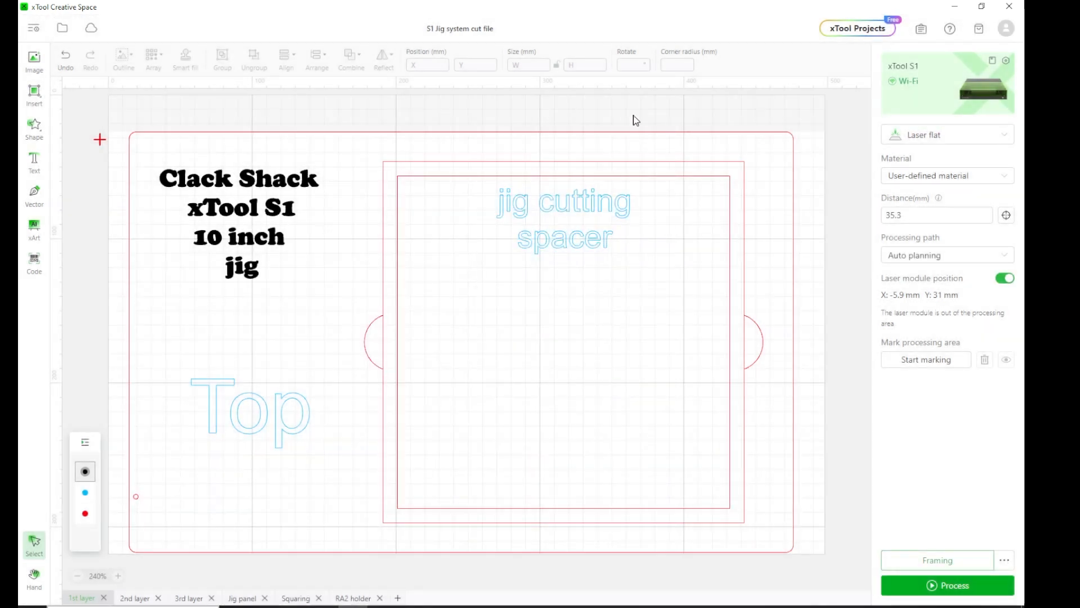
{"action": "mouse_move", "coordinate": [107, 116]}
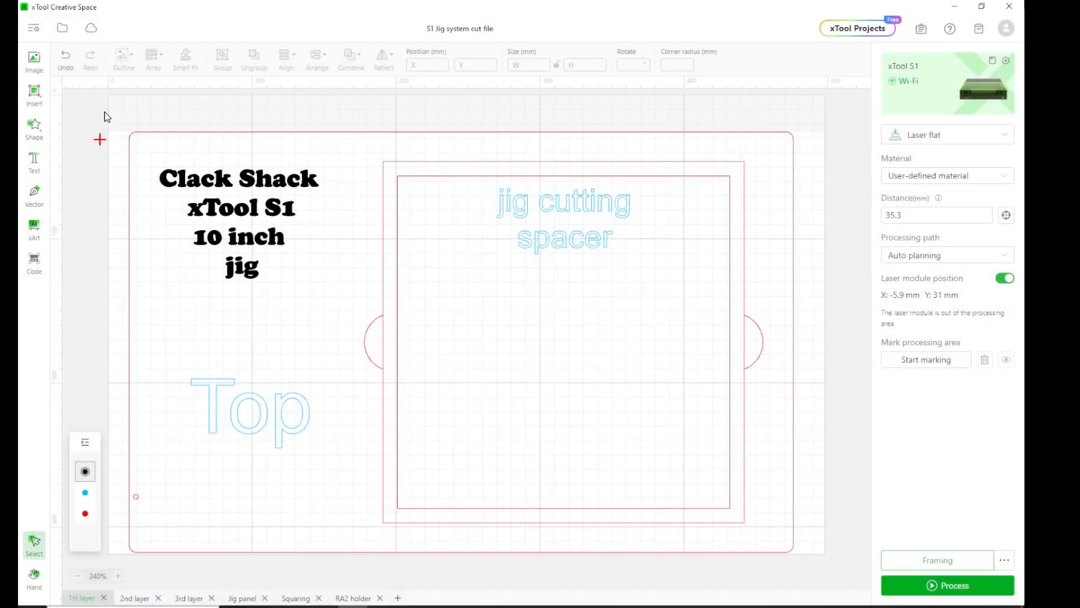